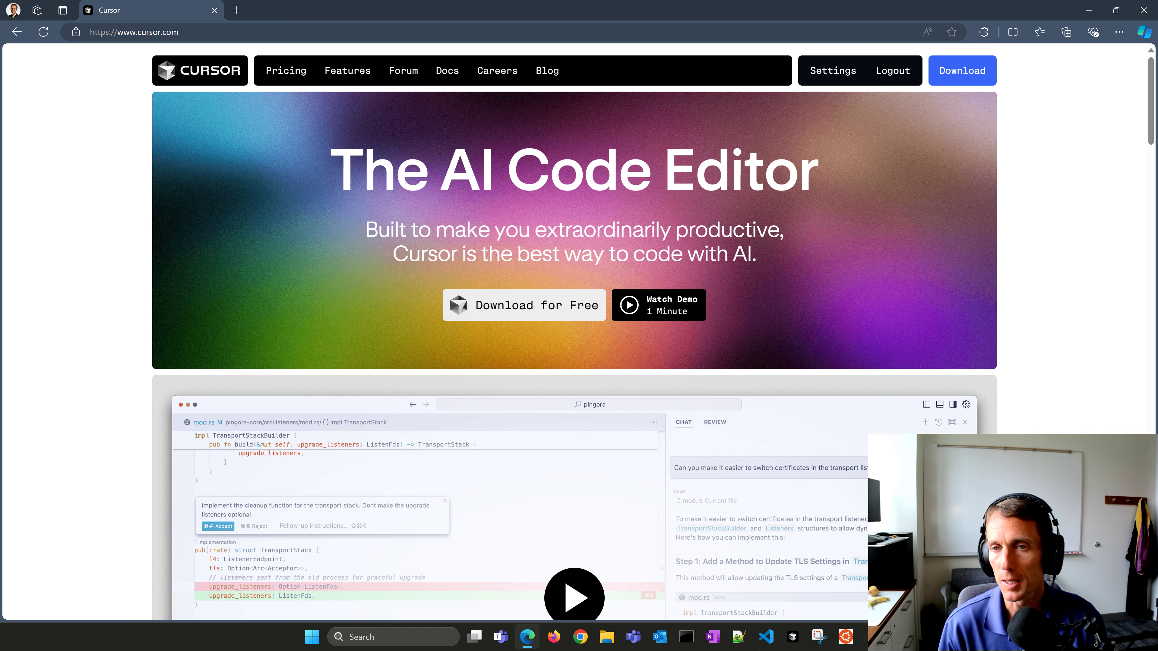
Step: Switch the browser from the Cursor homepage to the ChatGPT tab with an empty chat
{"action": "left_click", "coordinate": [379, 10]}
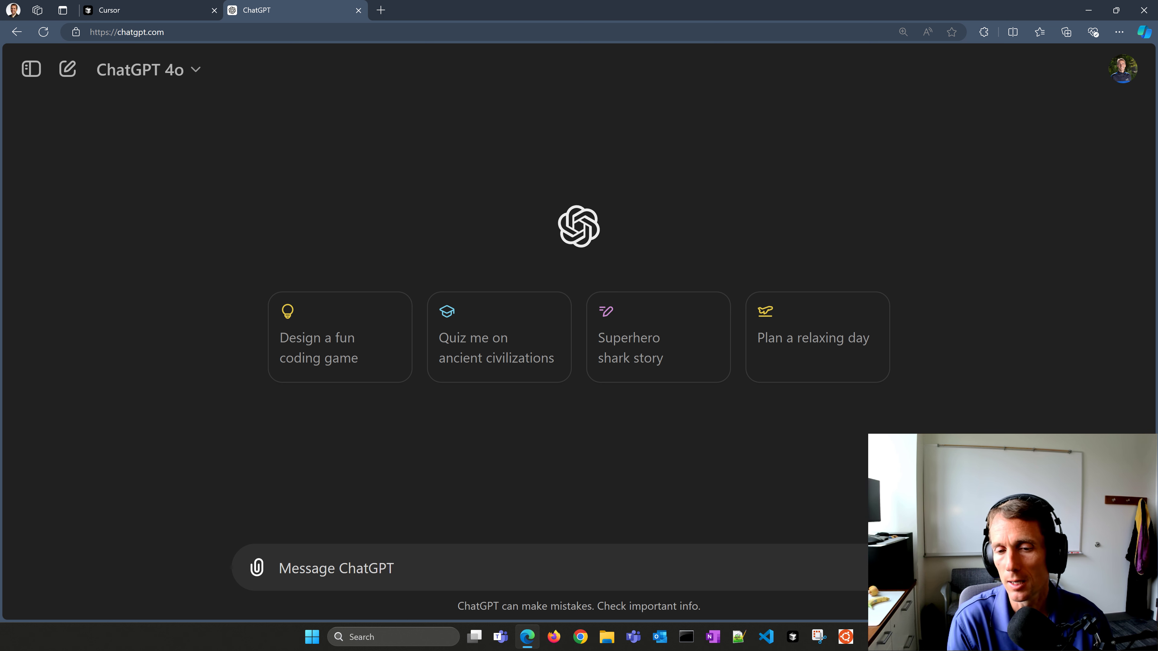
Step: Ask ChatGPT 'How do I create a loop in Python?', read the for/while/break answer, then return to the Cursor tab
{"action": "type", "text": "How do I cr"}
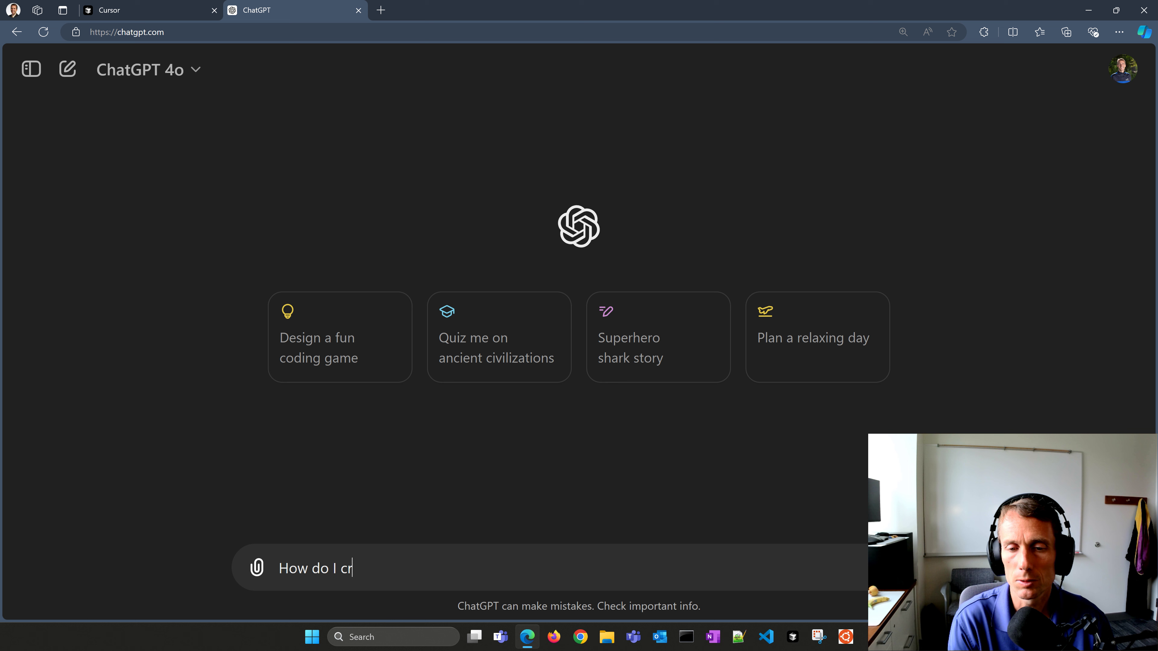
{"action": "type", "text": "eate a lo"}
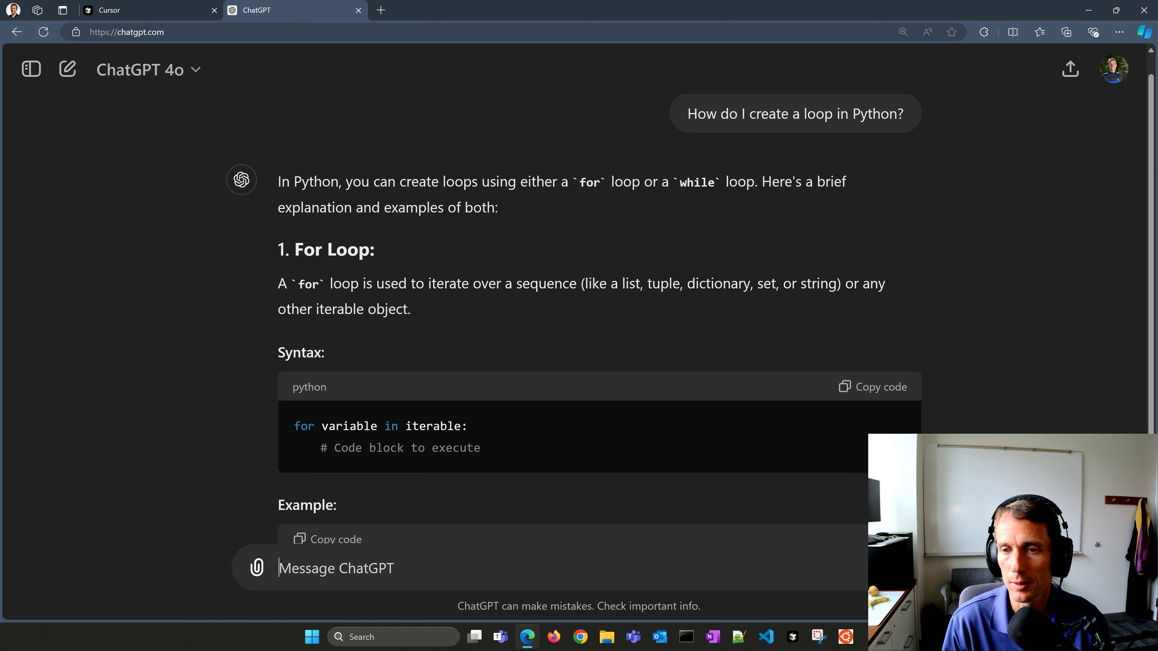
{"action": "scroll", "scroll_direction": "down", "scroll_amount": 3}
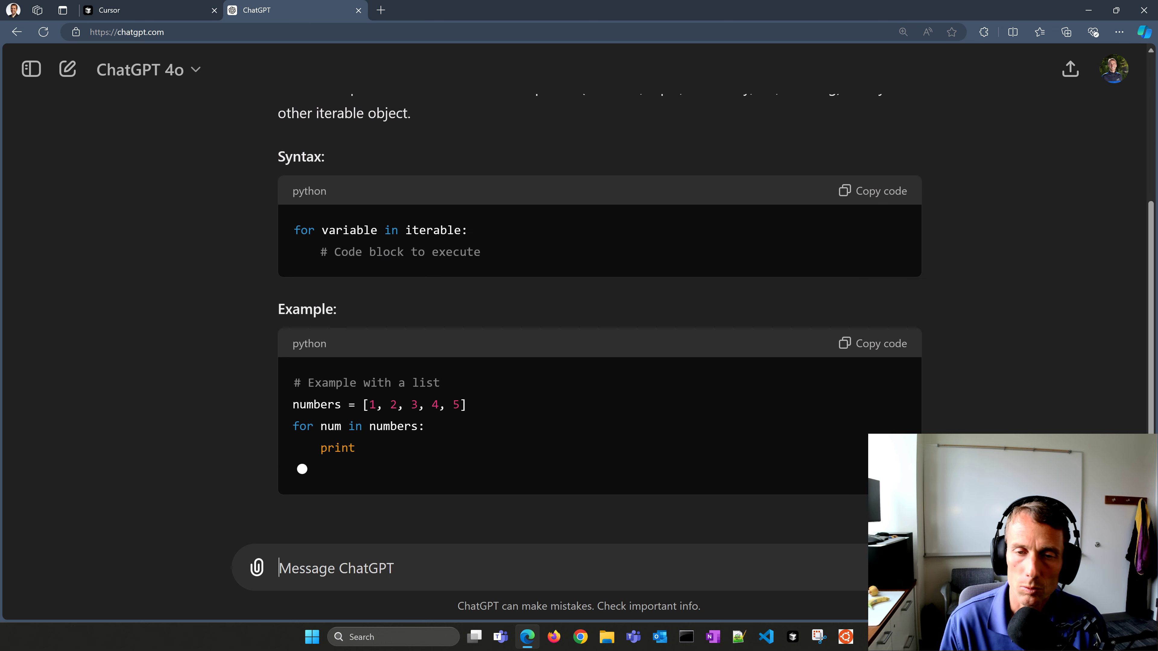
{"action": "scroll", "scroll_direction": "down", "scroll_amount": 3}
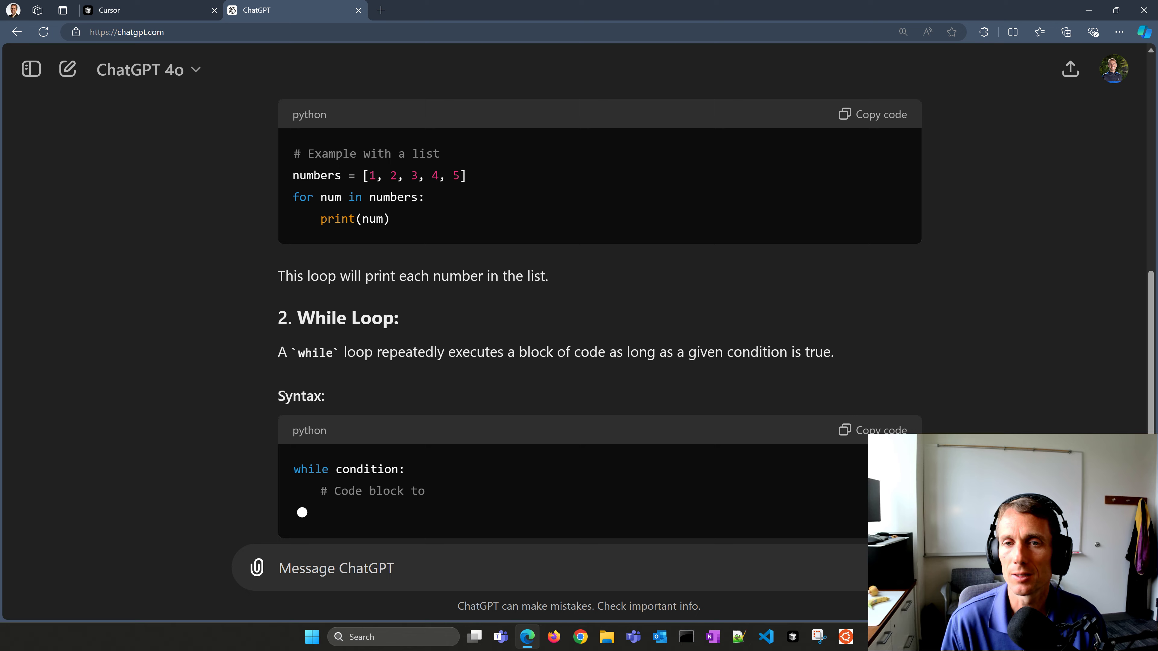
{"action": "scroll", "scroll_direction": "down", "scroll_amount": 3}
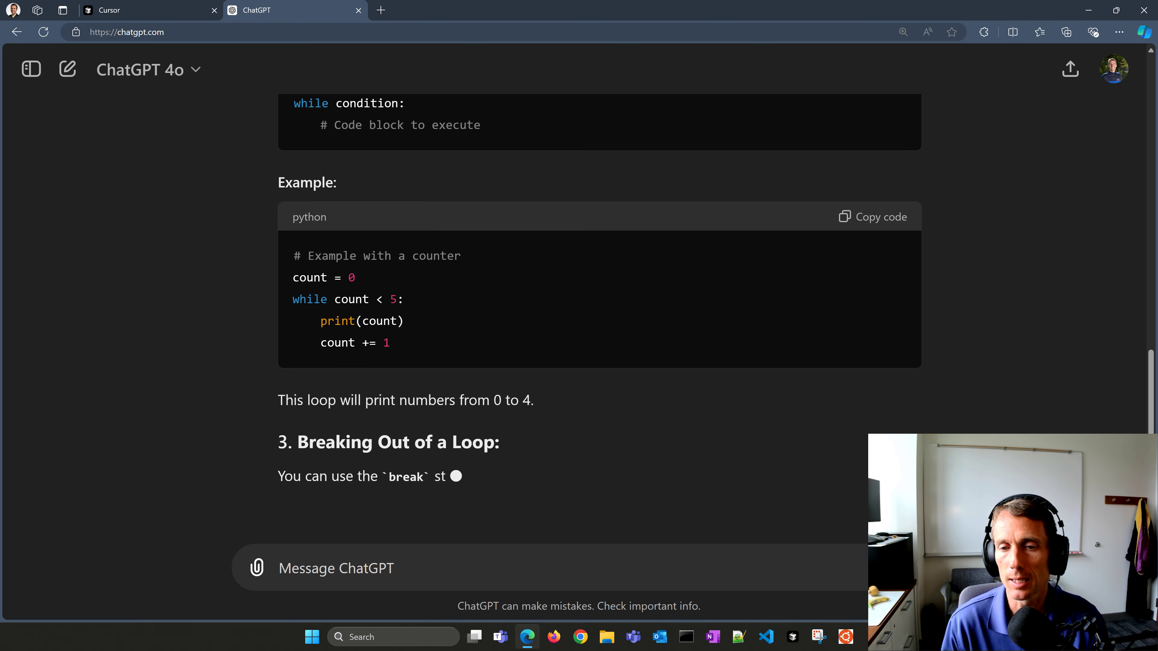
{"action": "scroll", "scroll_direction": "down", "scroll_amount": 3}
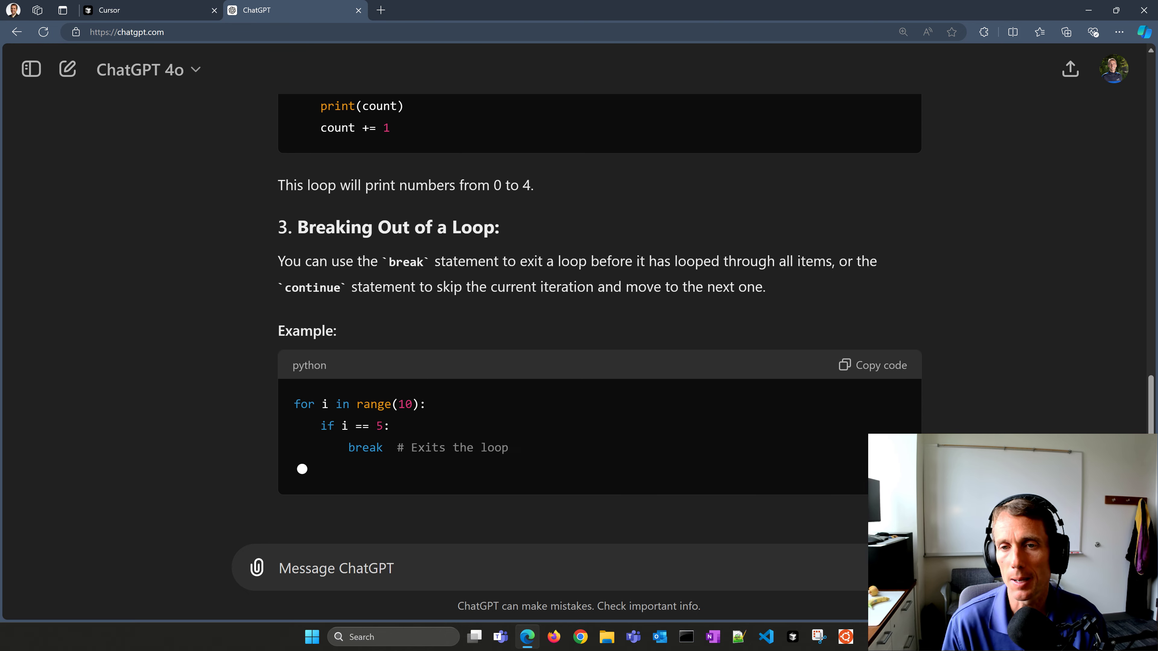
{"action": "scroll", "scroll_direction": "down", "scroll_amount": 3}
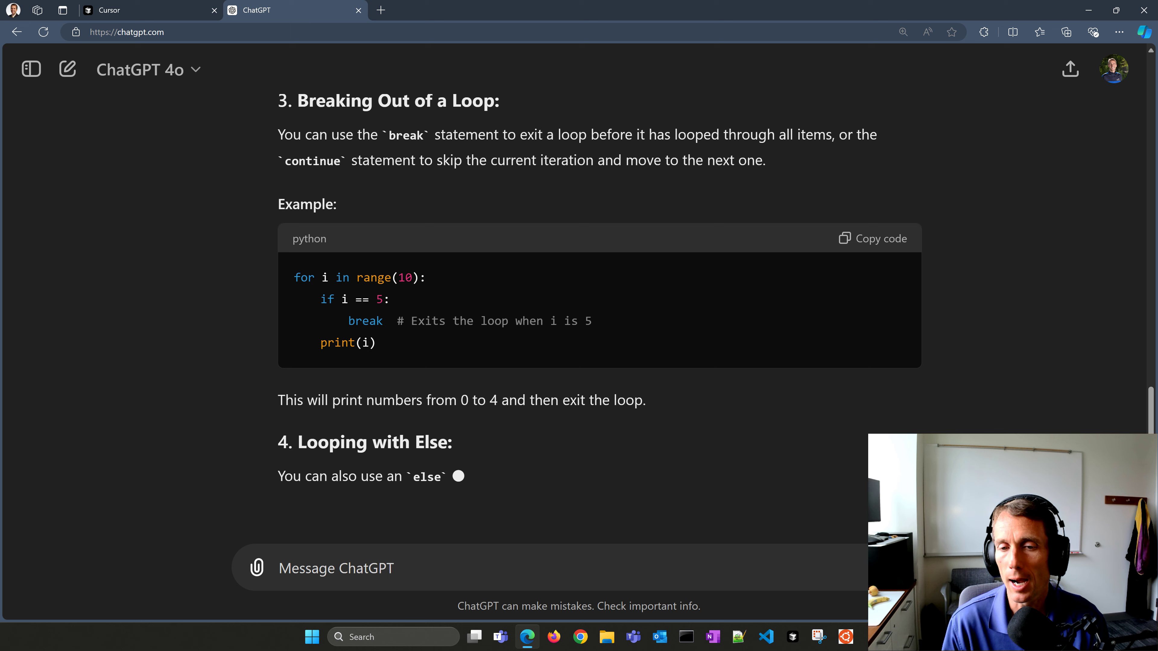
{"action": "scroll", "scroll_direction": "down", "scroll_amount": 3}
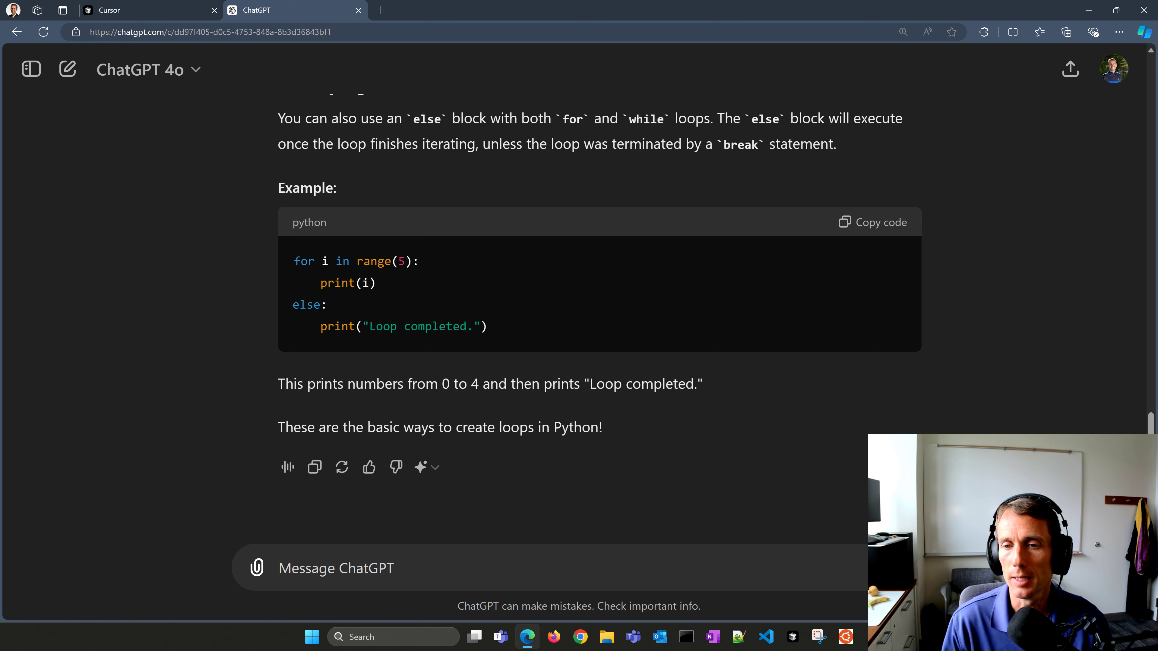
{"action": "left_click", "coordinate": [148, 11]}
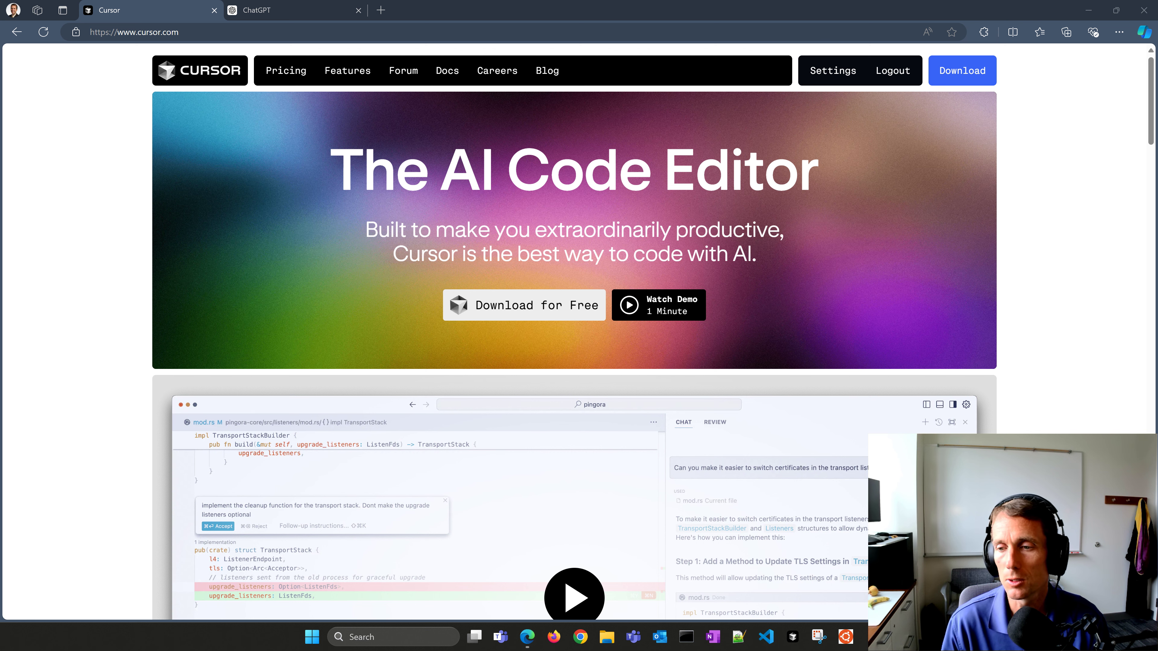
Step: Launch the Cursor editor on the Desktop folder, then bring the browser back to the front
{"action": "left_click", "coordinate": [765, 637]}
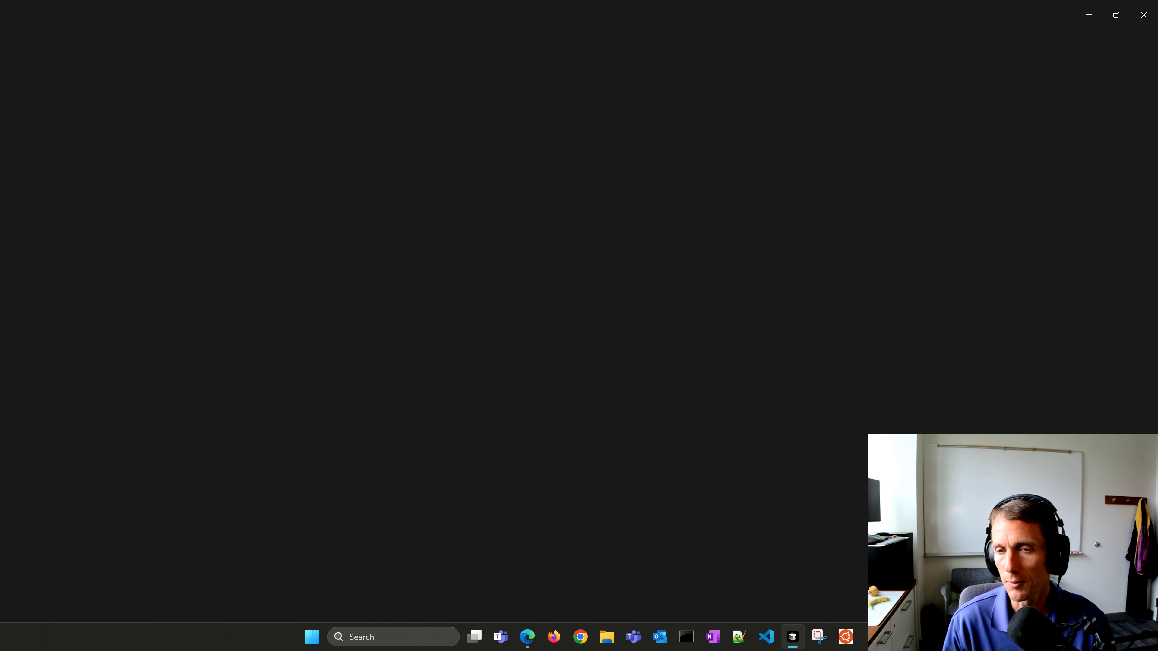
{"action": "left_click", "coordinate": [791, 636]}
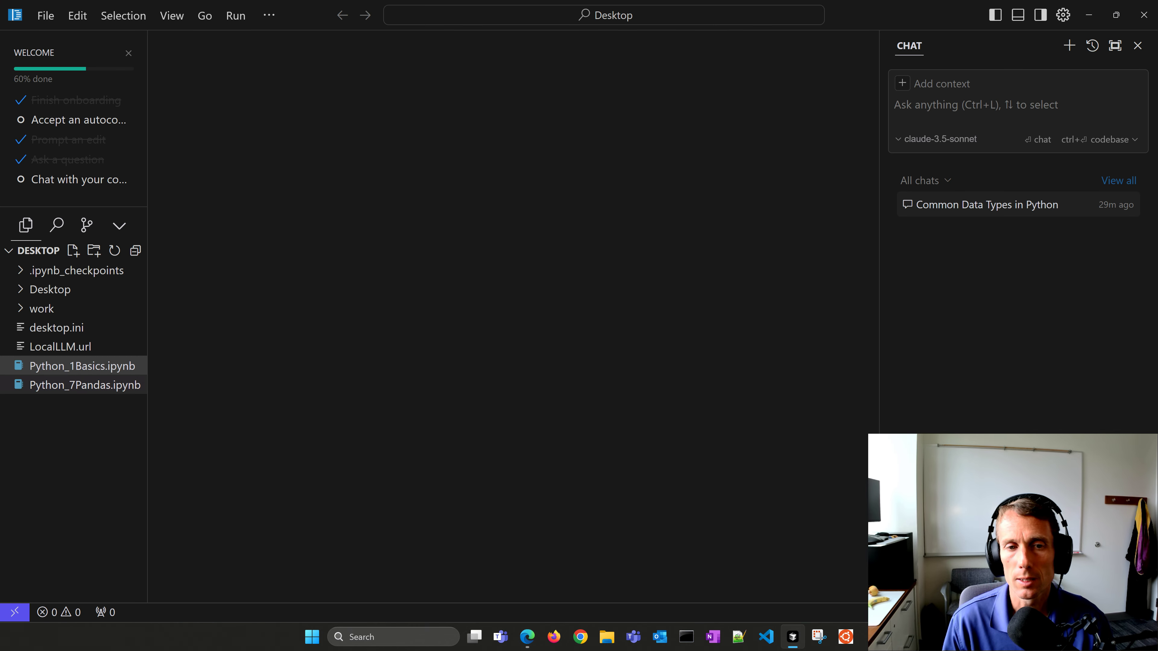
{"action": "double_click", "coordinate": [83, 366]}
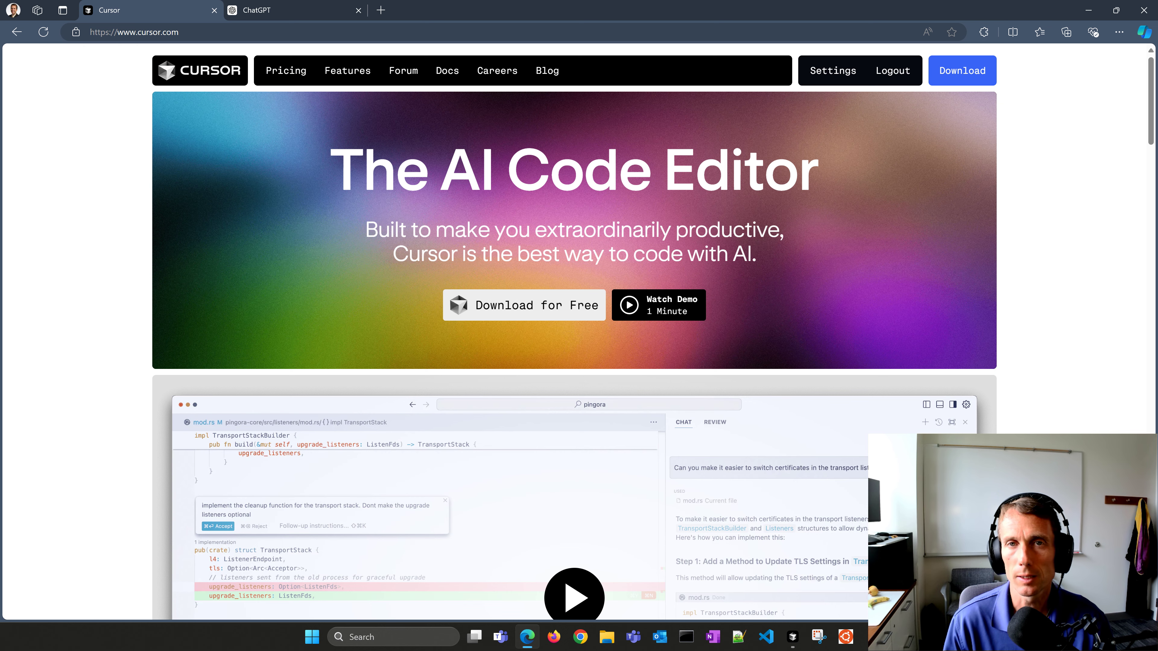
Step: Load apmonitor.com/dde in a new tab and scroll to the Python lesson list
{"action": "left_click", "coordinate": [524, 10]}
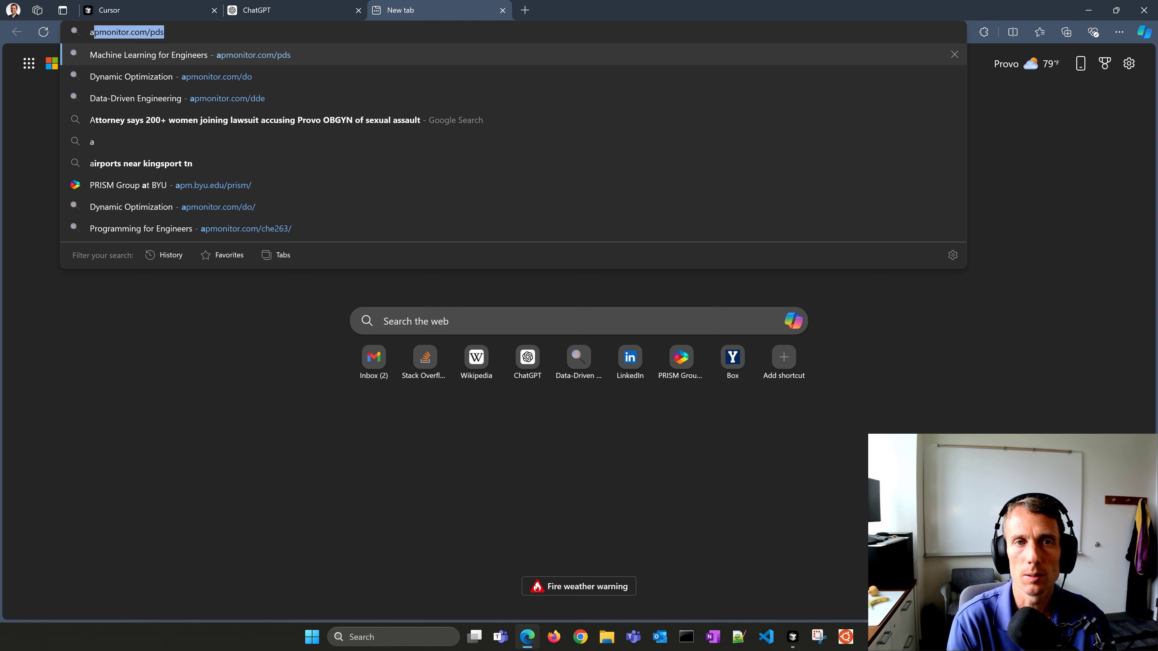
{"action": "type", "text": "apmonitor.com/dde/"}
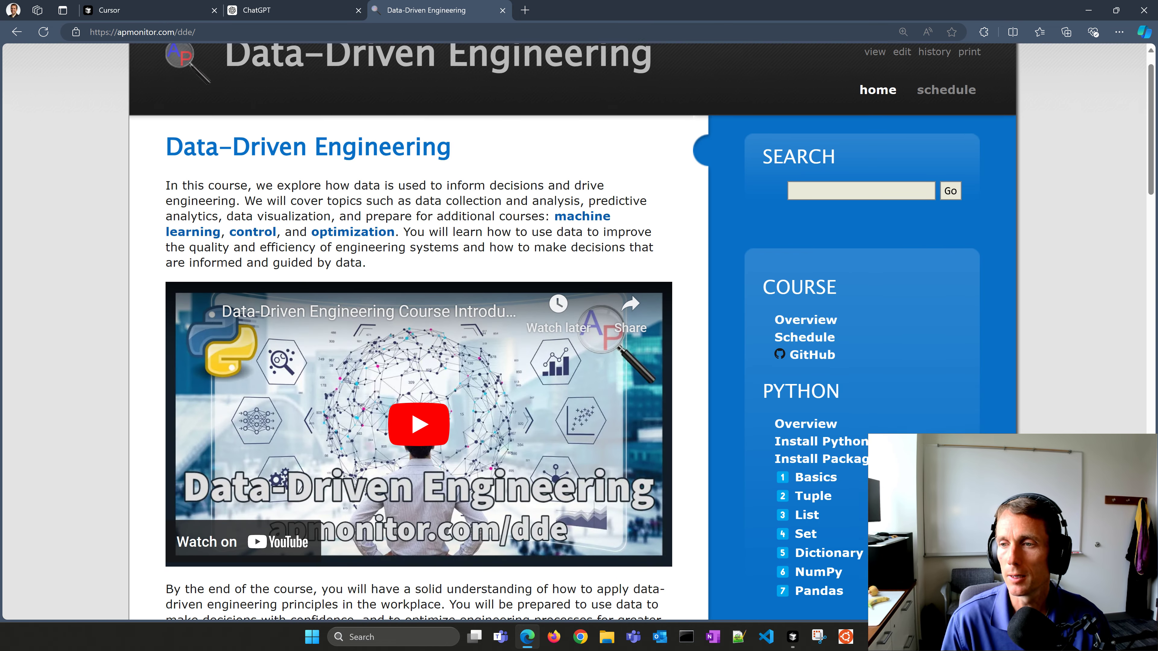
{"action": "scroll", "scroll_direction": "down", "scroll_amount": 3}
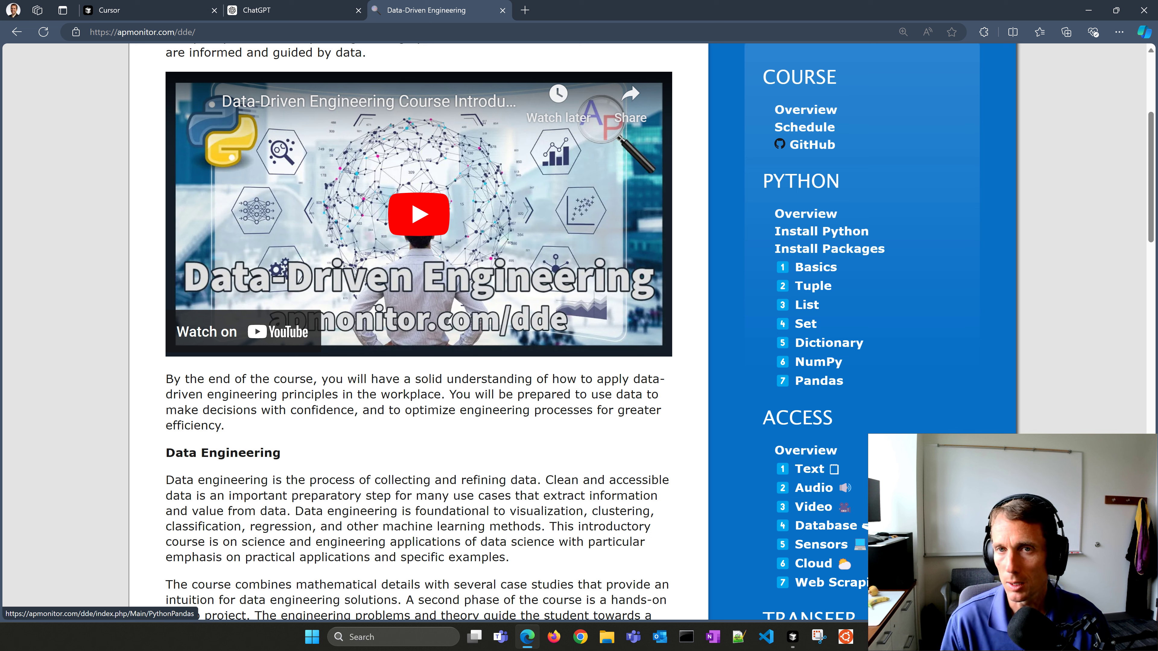
Step: Return to Cursor to open Python_1Basics.ipynb and request 'Convert this to a float' on the int(x) cell
{"action": "left_click", "coordinate": [792, 637]}
{"action": "type", "text": "Convert this to a float"}
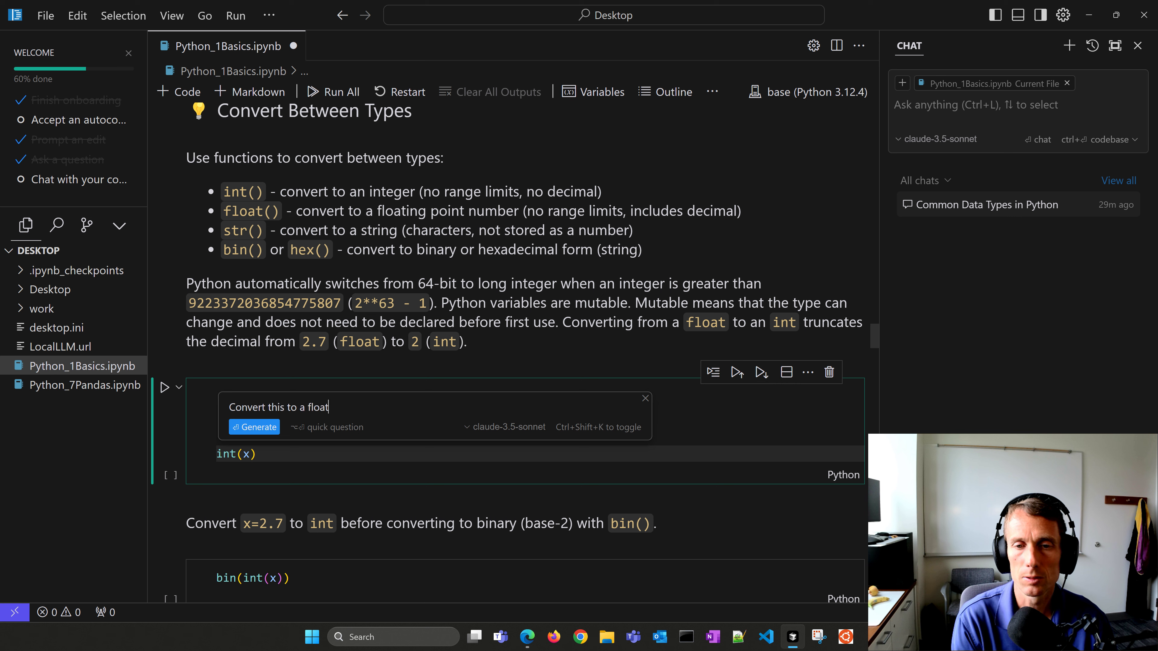
Step: Generate and accept the AI edit so the cell reads float(x) instead of int(x)
{"action": "left_click", "coordinate": [254, 426]}
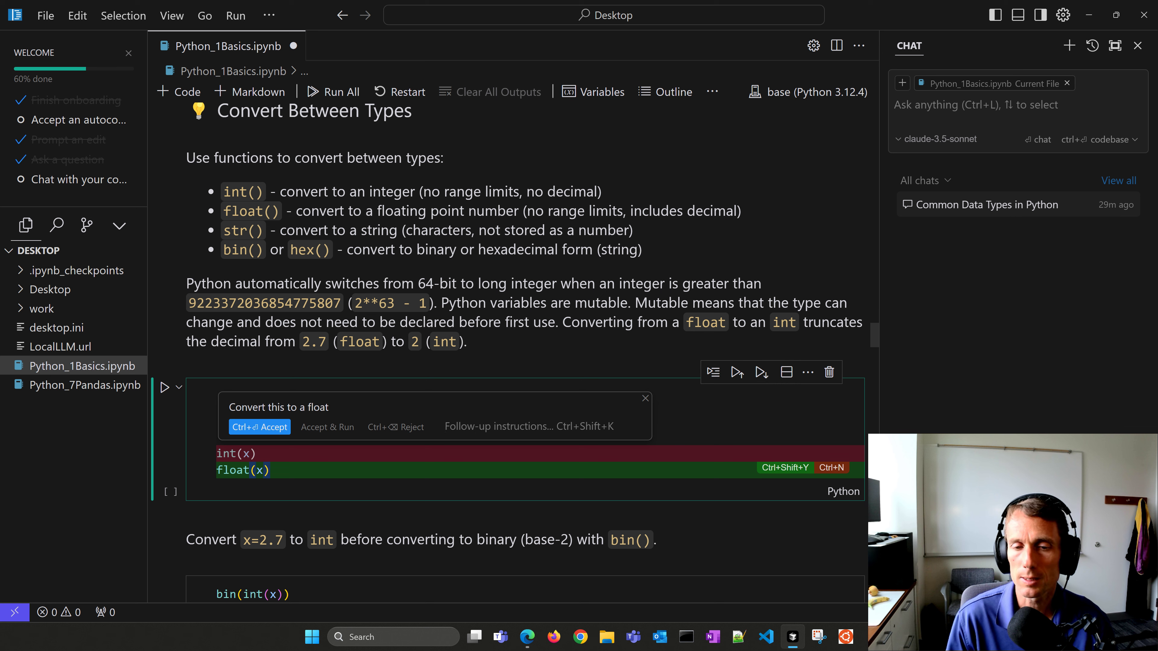
{"action": "left_click", "coordinate": [259, 427]}
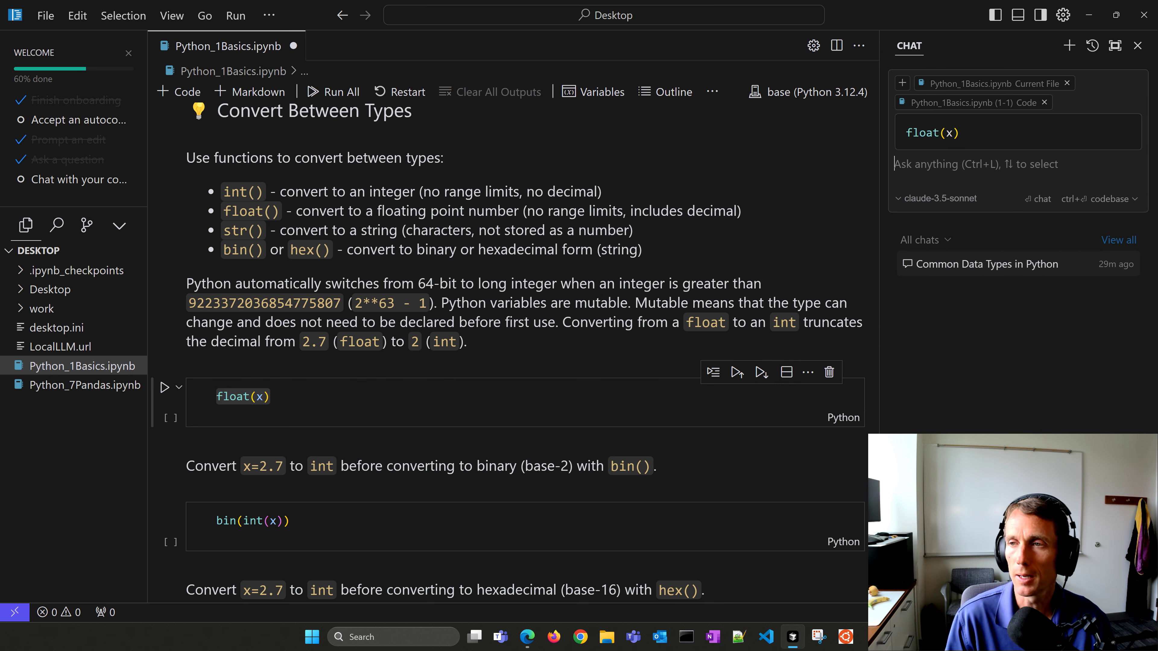
Step: Ask Cursor's chat 'What are the common data types in Python?' and read the listed types
{"action": "type", "text": "What are the common"}
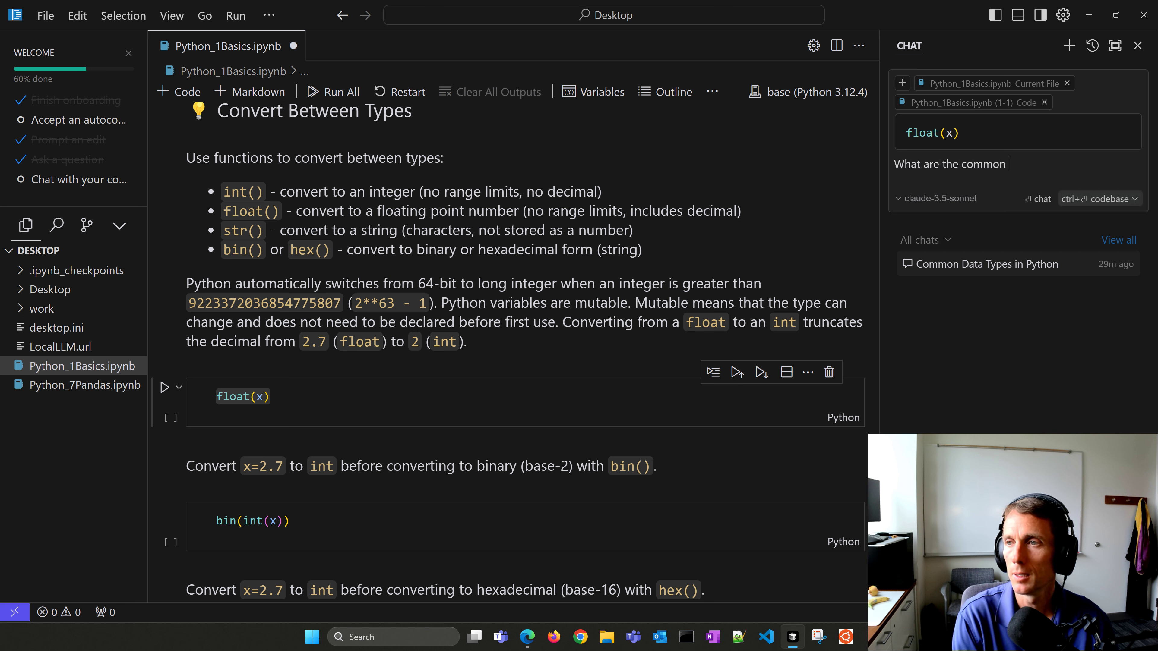
{"action": "type", "text": "data types"}
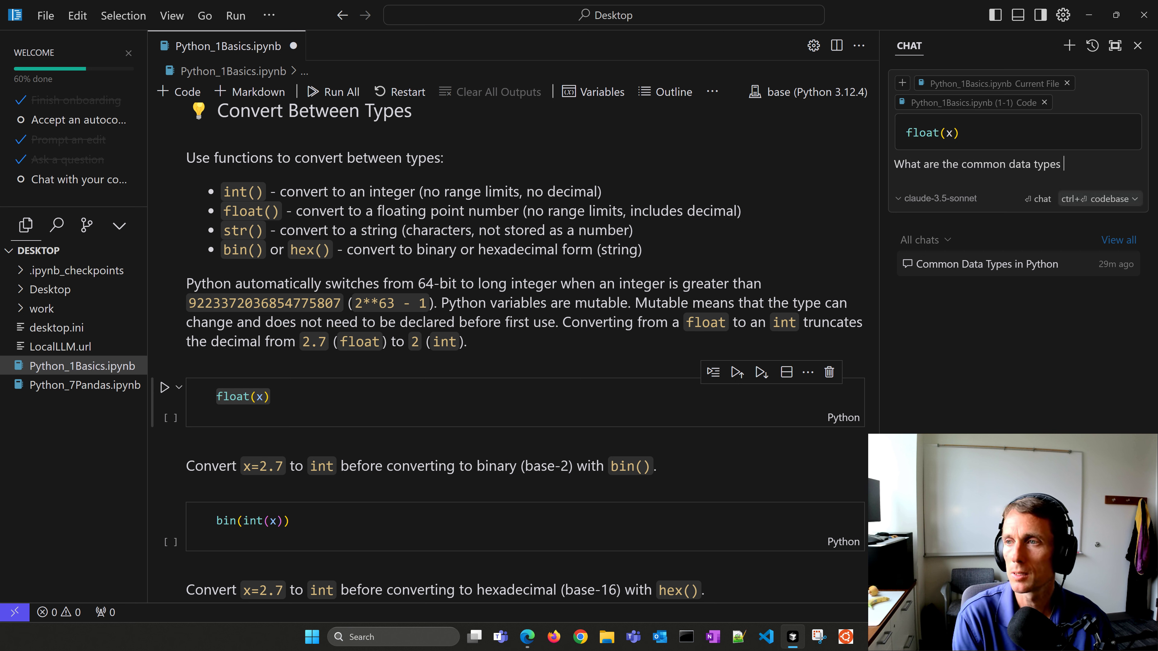
{"action": "type", "text": "in Python?"}
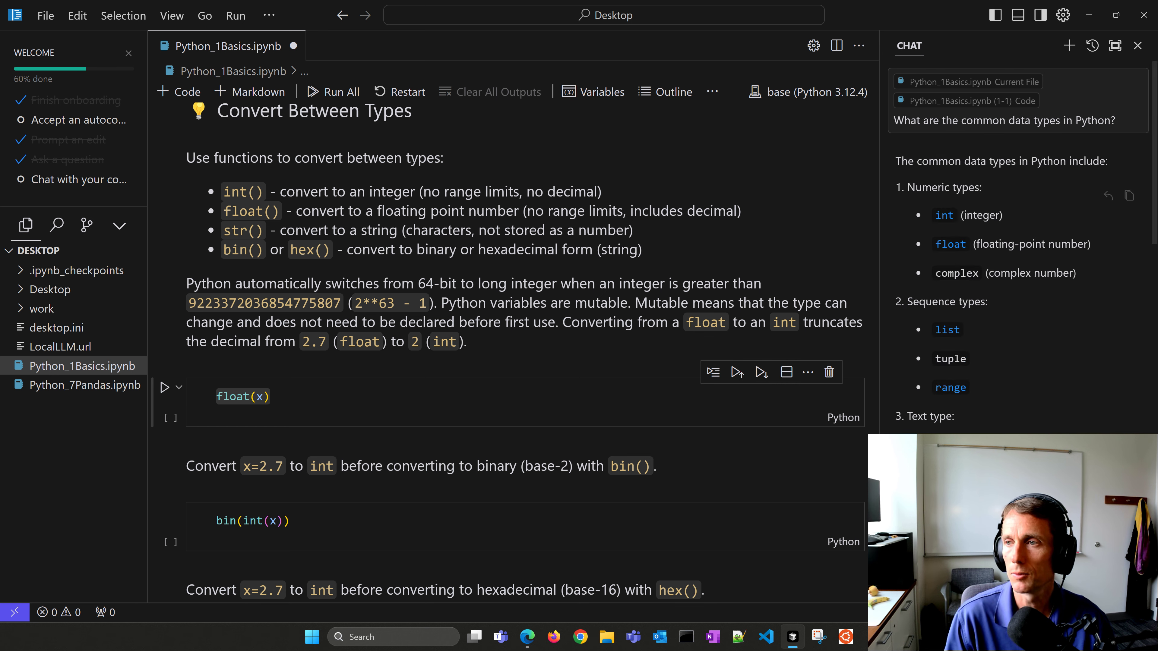
{"action": "scroll", "scroll_direction": "down", "scroll_amount": 3}
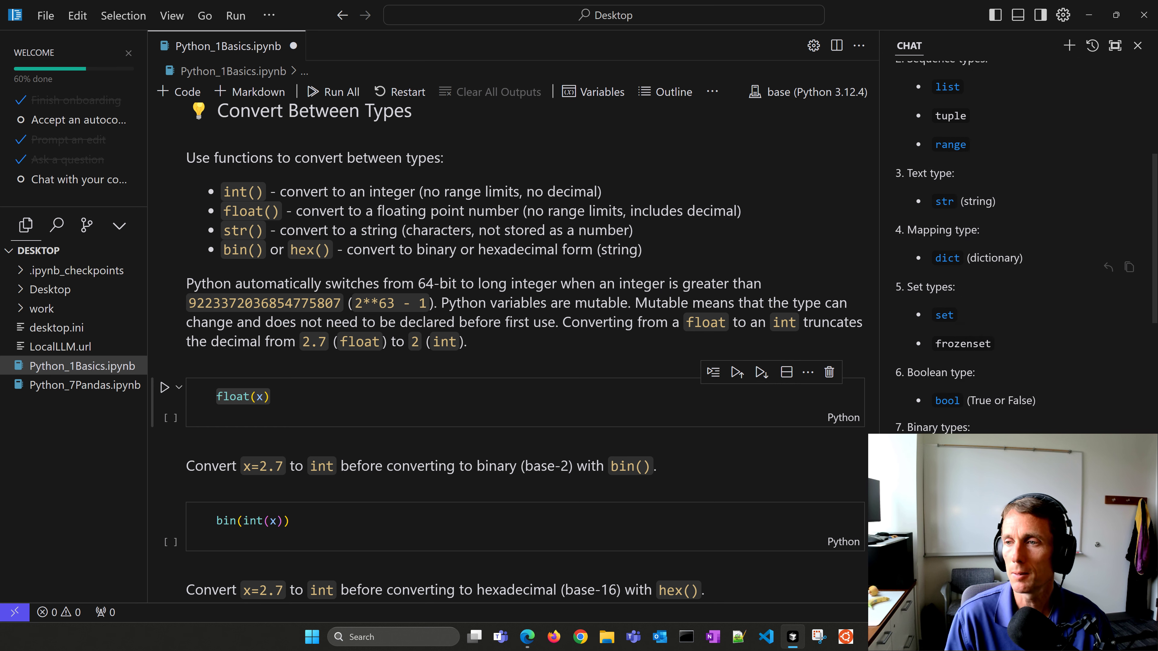
{"action": "scroll", "scroll_direction": "down", "scroll_amount": 3}
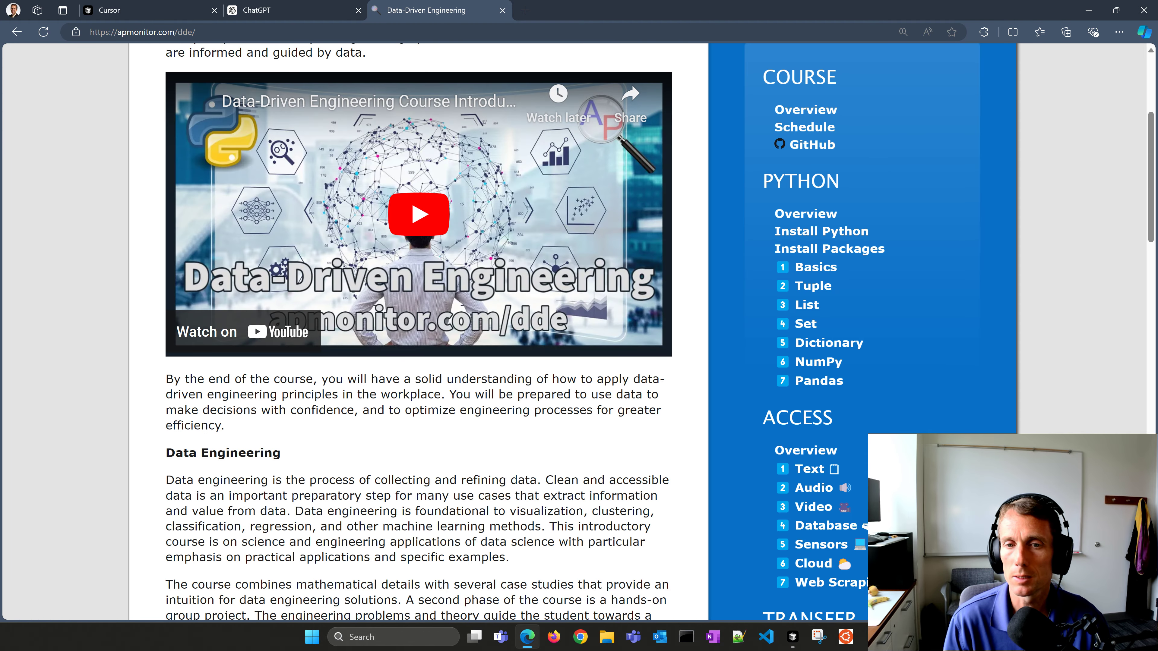
Step: Follow a Python lesson link to open the Python_1Basics notebook in Google Colab
{"action": "left_click", "coordinate": [818, 267]}
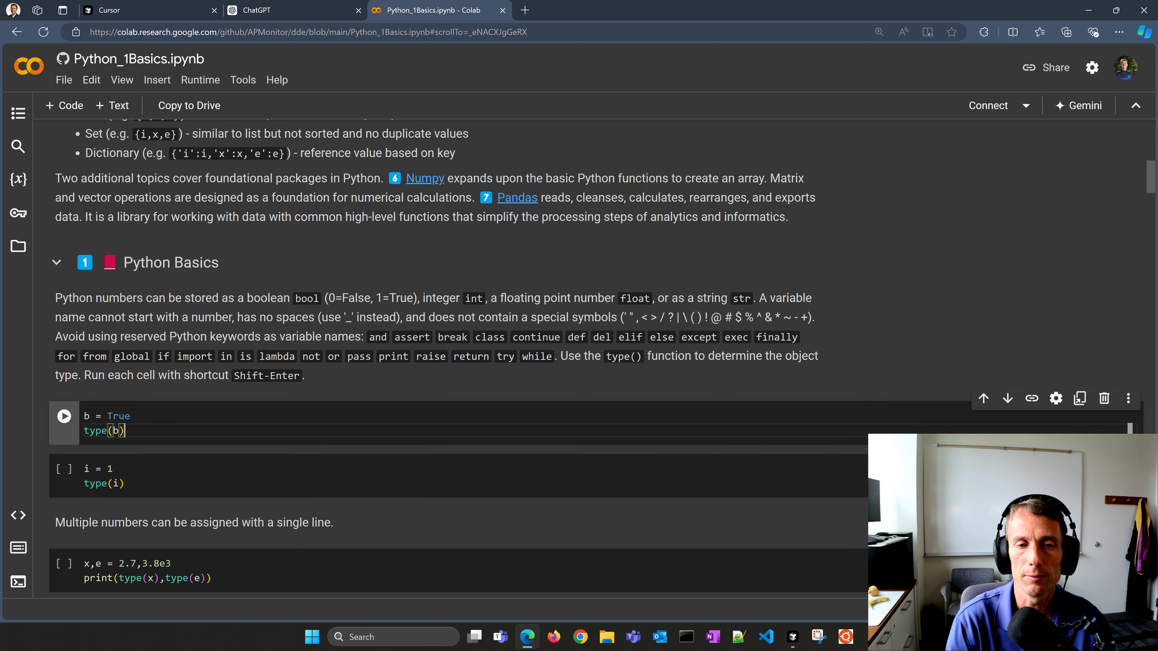
Step: Run the broken type(b cell, confirming the authorship warning, to get SyntaxError: incomplete input
{"action": "left_click", "coordinate": [64, 417]}
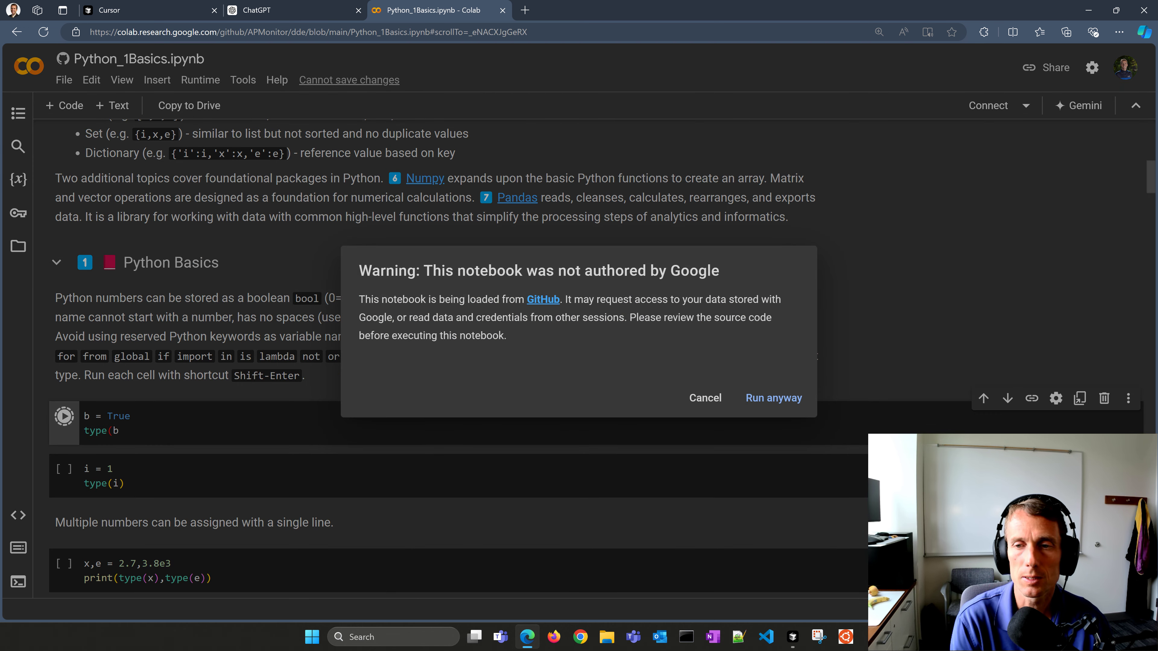
{"action": "left_click", "coordinate": [773, 398]}
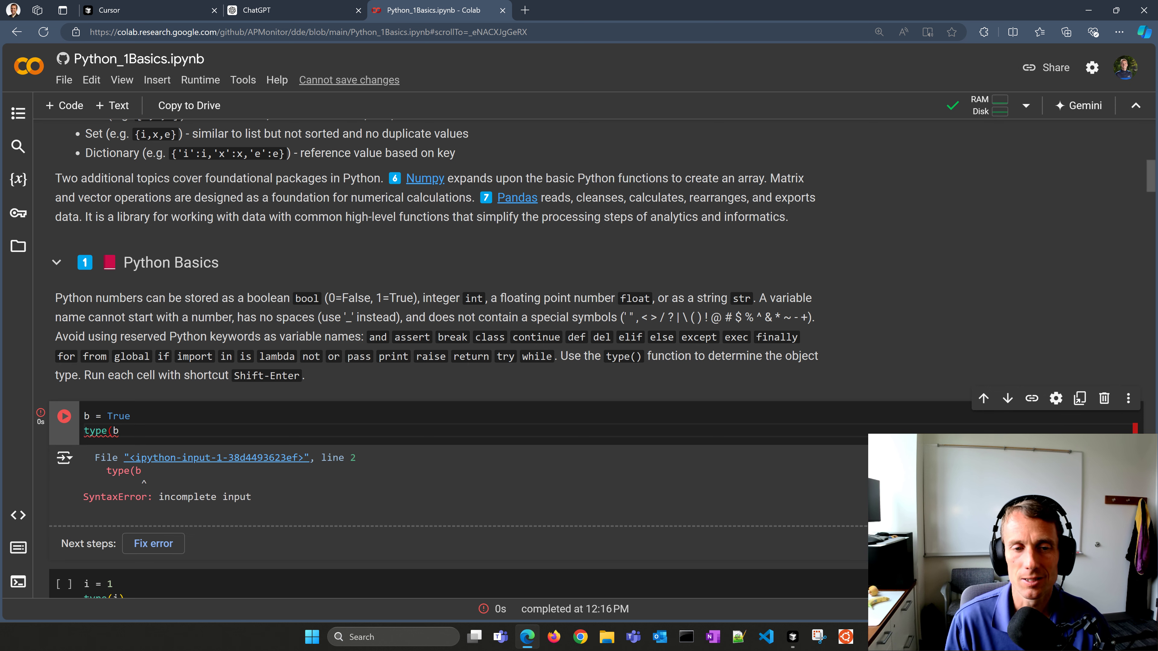
{"action": "scroll", "scroll_direction": "down", "scroll_amount": 3}
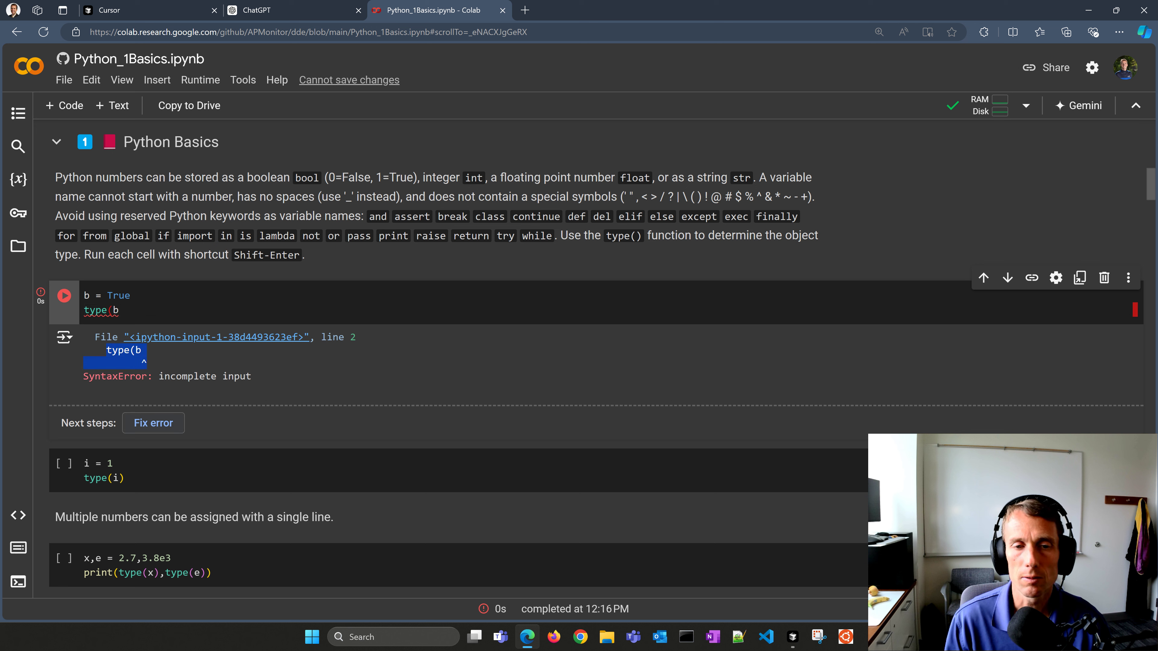
Step: Fix type(b), add 'for i in range(1,x): print(i)' and run the cell, raising NameError for 'x'
{"action": "left_click", "coordinate": [153, 422]}
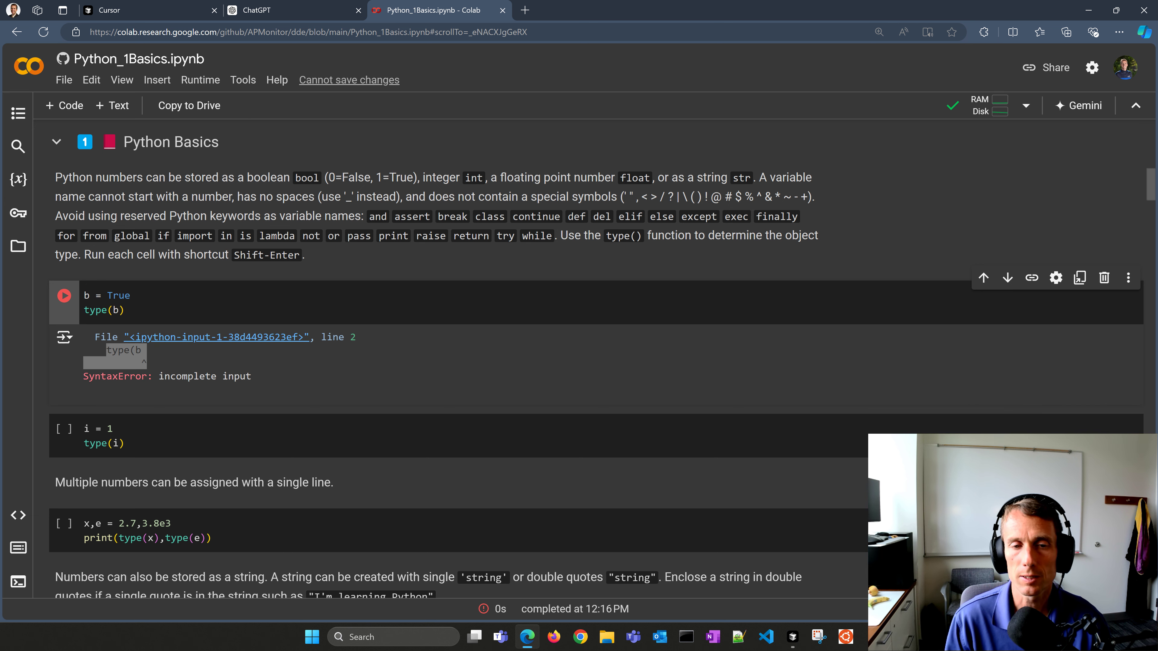
{"action": "left_click", "coordinate": [125, 310]}
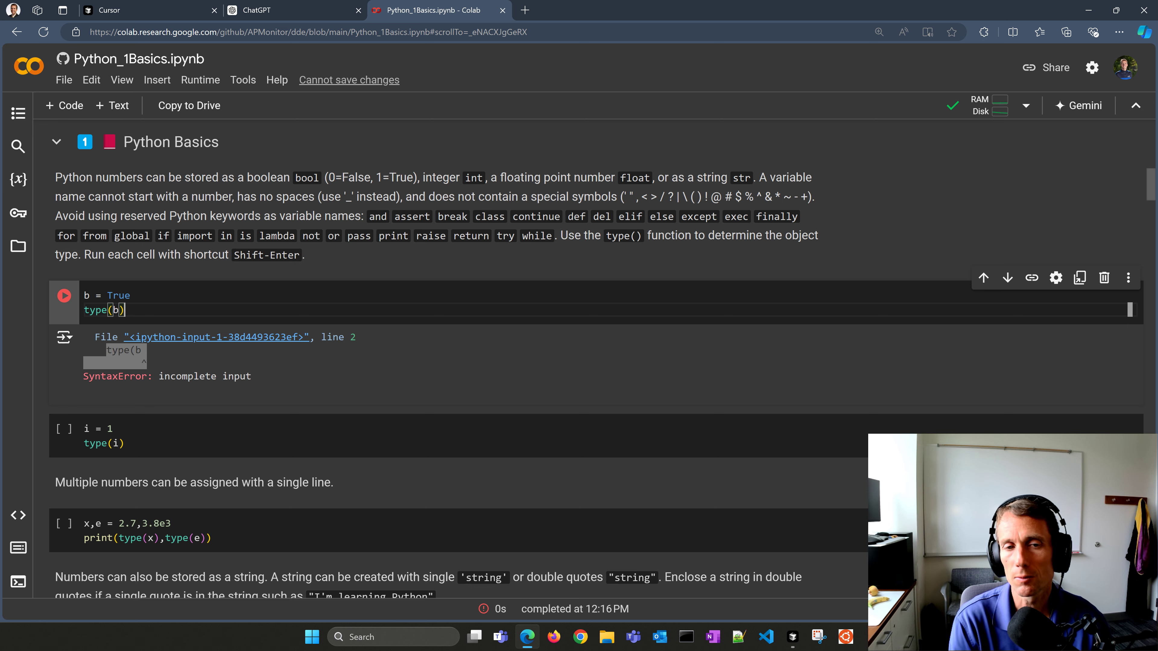
{"action": "type", "text": "for i in range"}
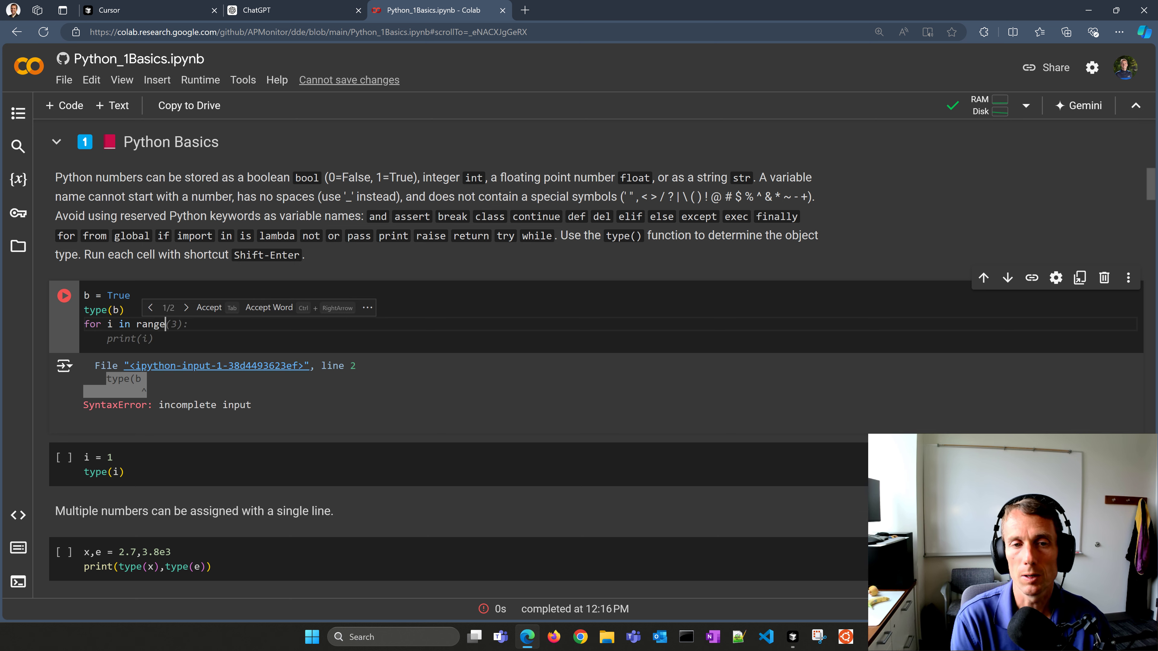
{"action": "type", "text": "1,10"}
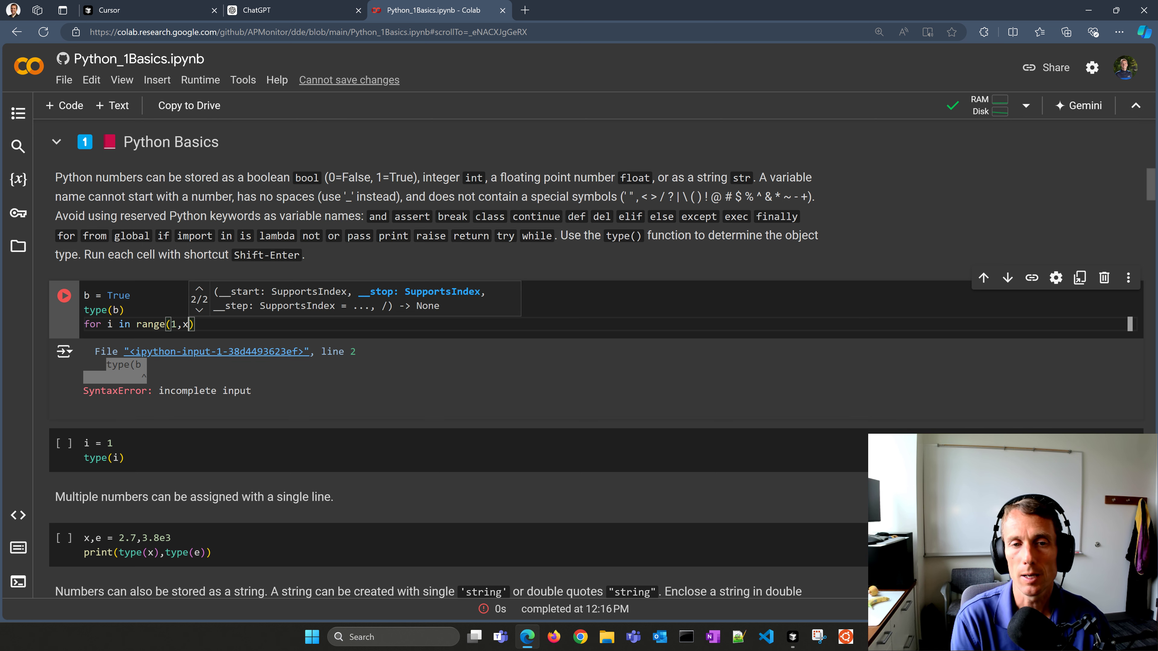
{"action": "type", "text": ":"}
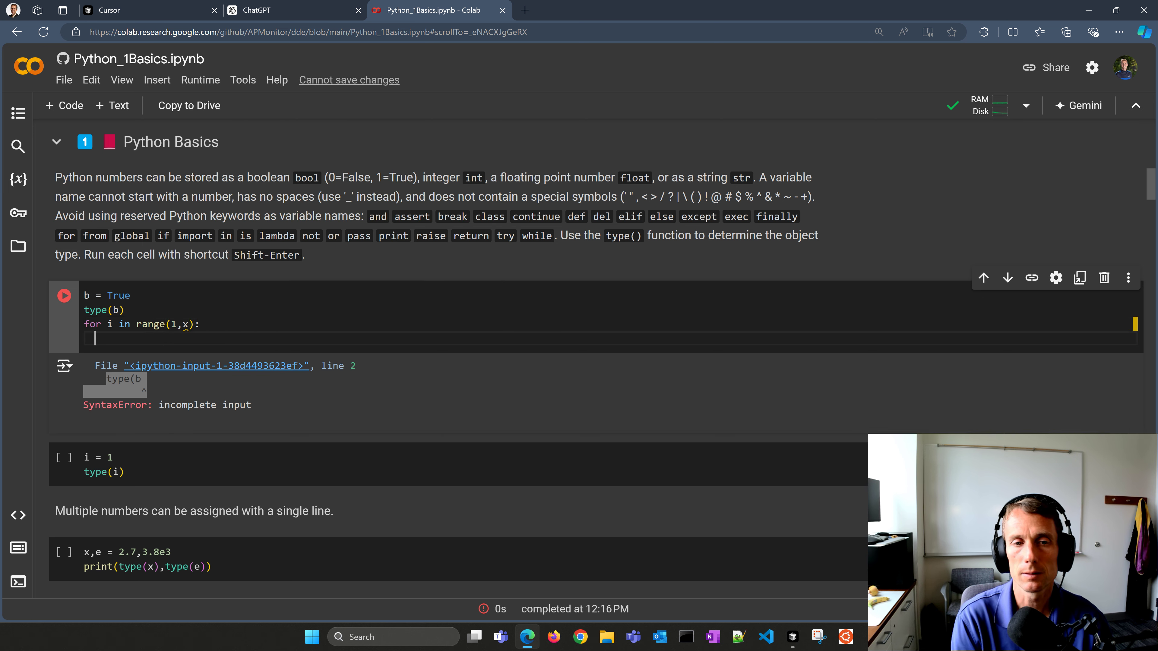
{"action": "type", "text": "print(i)"}
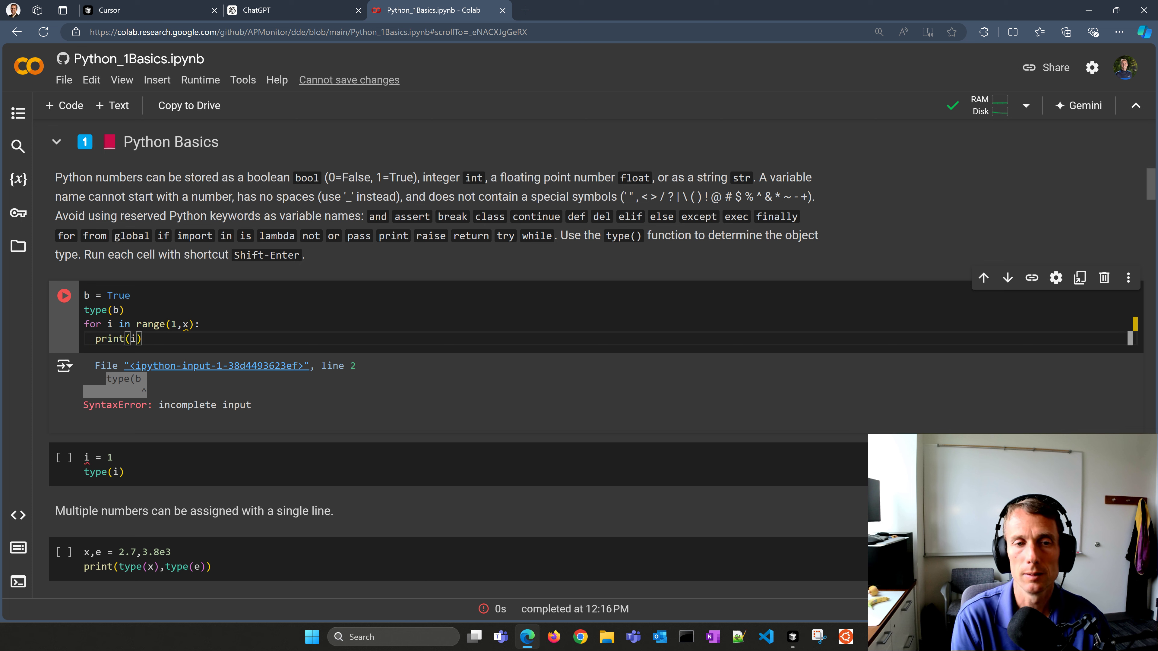
{"action": "left_click", "coordinate": [64, 294]}
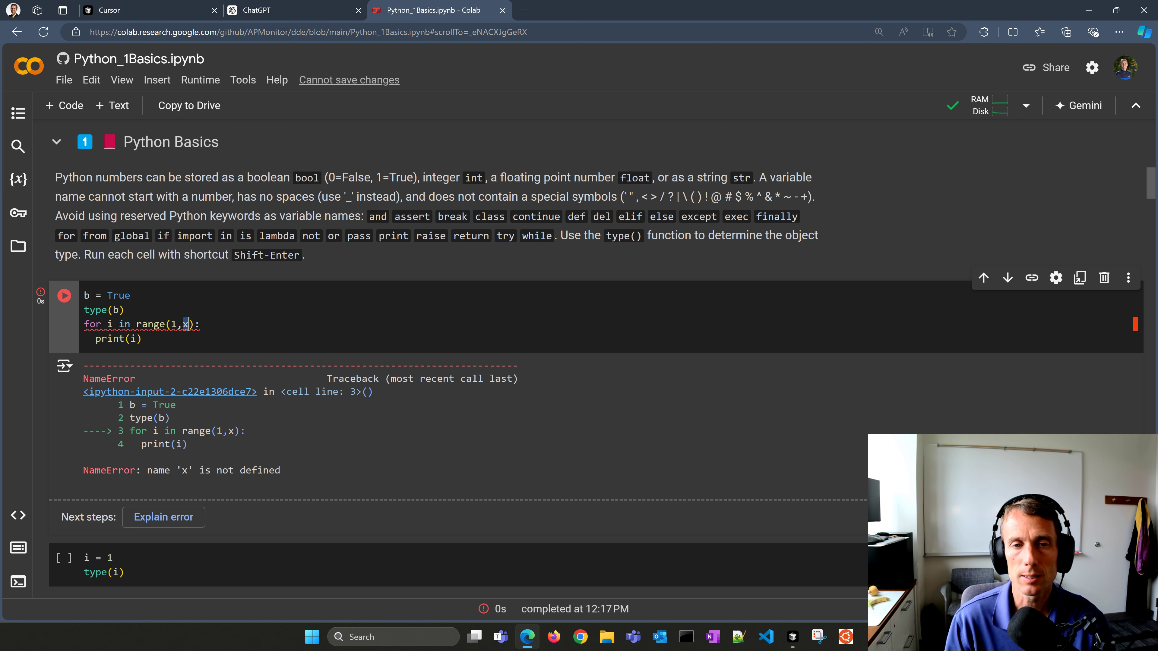
Step: Bring Cursor back to the float(x) cell with an empty inline AI prompt open
{"action": "left_click", "coordinate": [163, 517]}
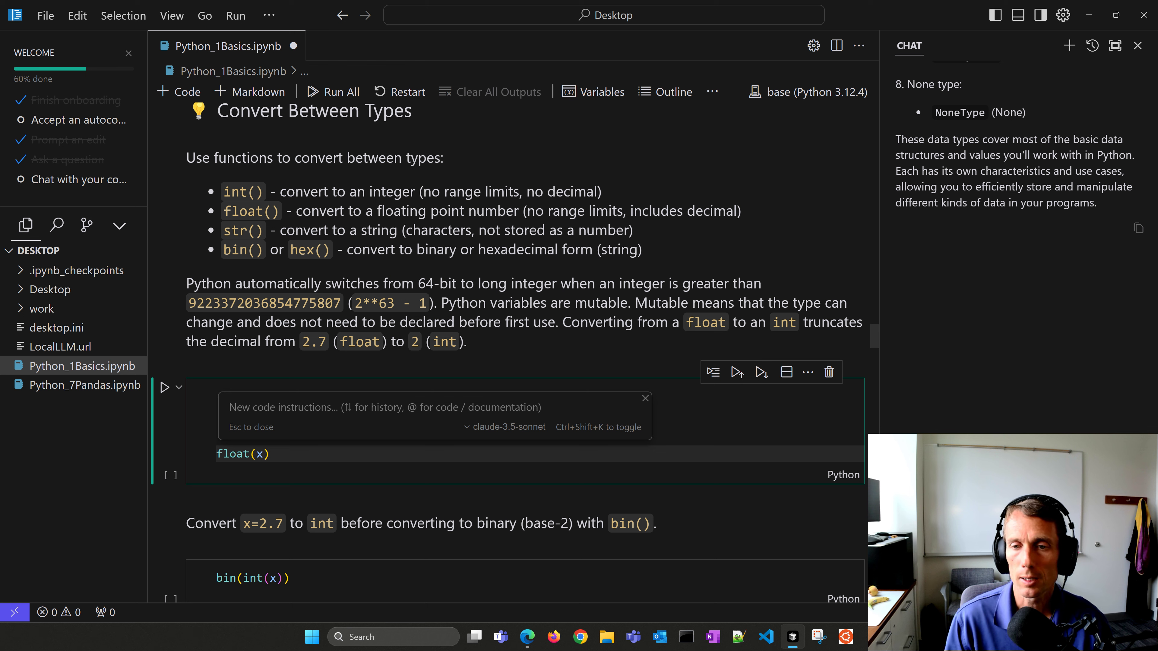
Step: Go to the APMonitor Data-Driven Engineering Python Basics lesson page in the browser
{"action": "left_click", "coordinate": [506, 427]}
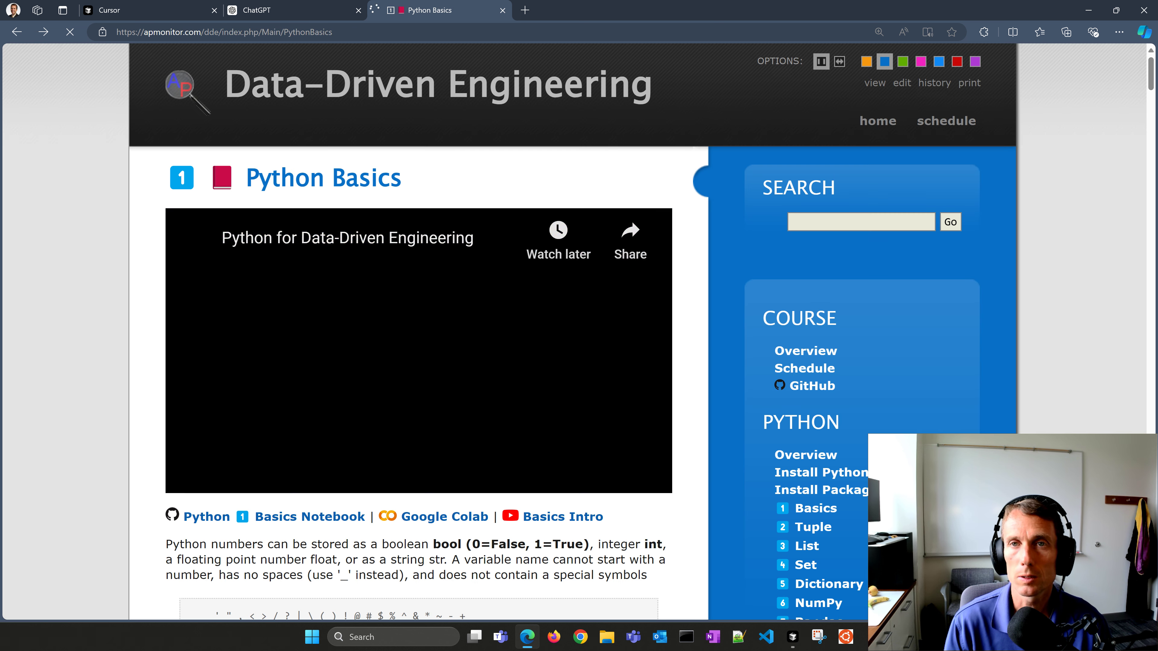
{"action": "scroll", "scroll_direction": "down", "scroll_amount": 3}
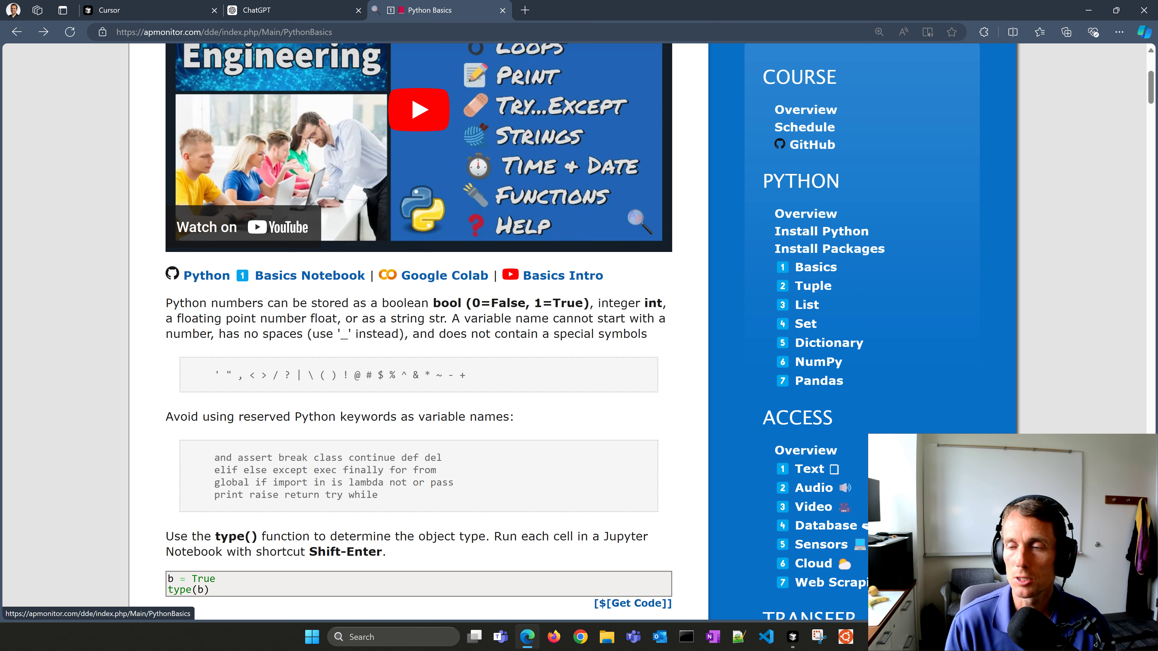
{"action": "scroll", "scroll_direction": "down", "scroll_amount": 3}
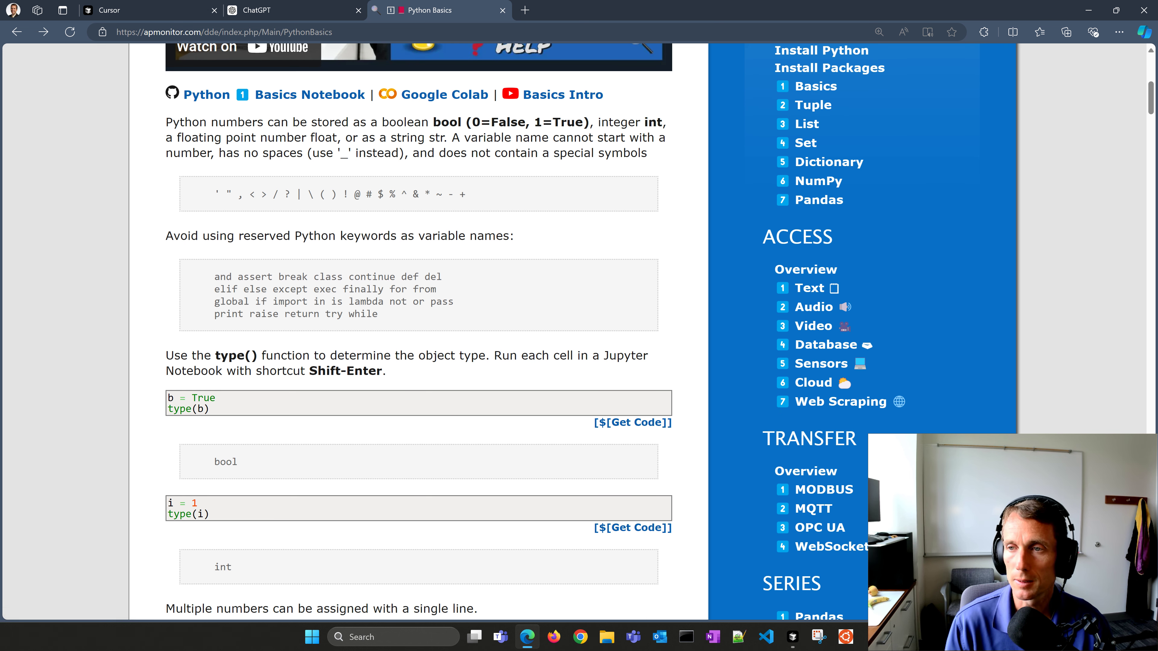
{"action": "double_click", "coordinate": [796, 236]}
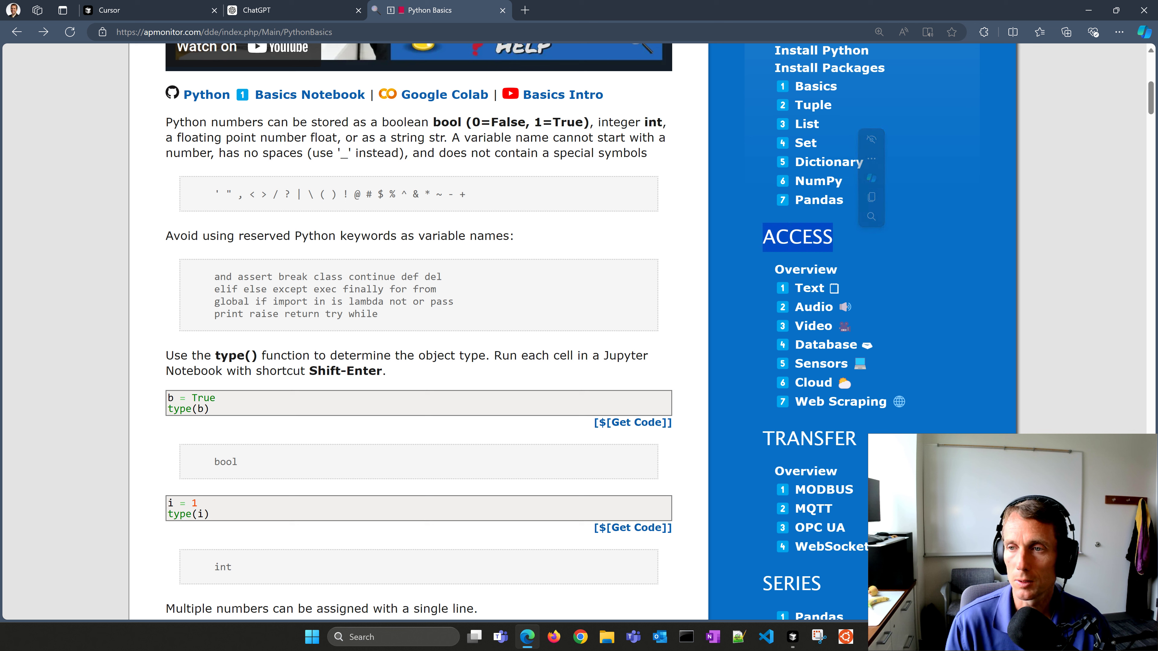
{"action": "mouse_move", "coordinate": [812, 306]}
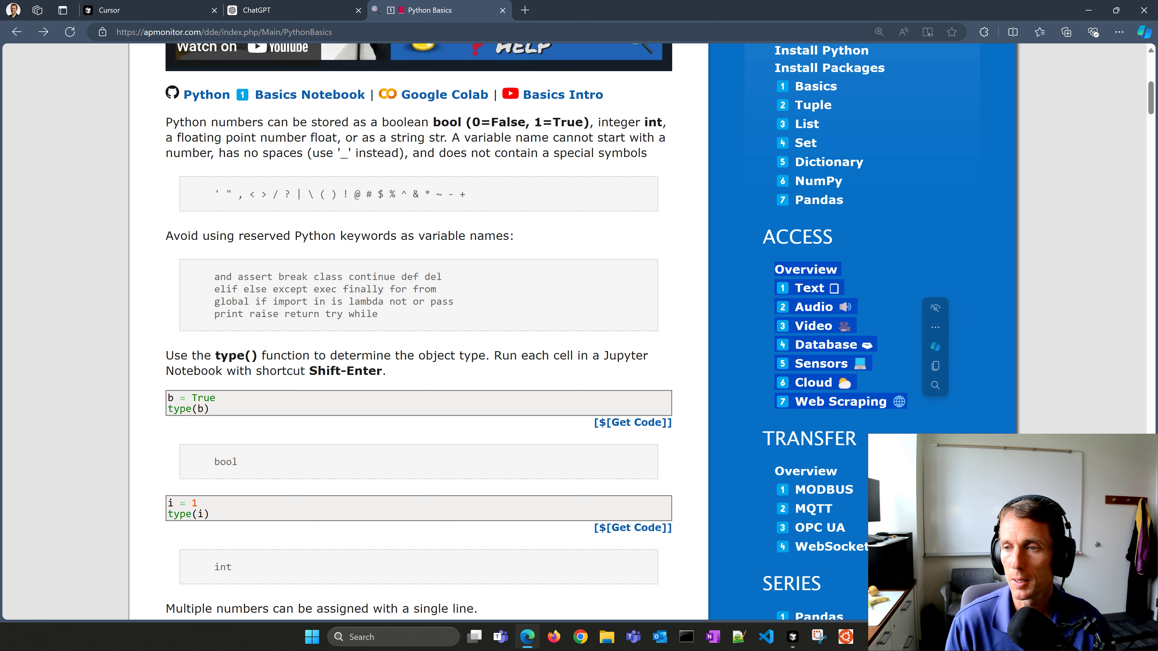
{"action": "scroll", "scroll_direction": "down", "scroll_amount": 3}
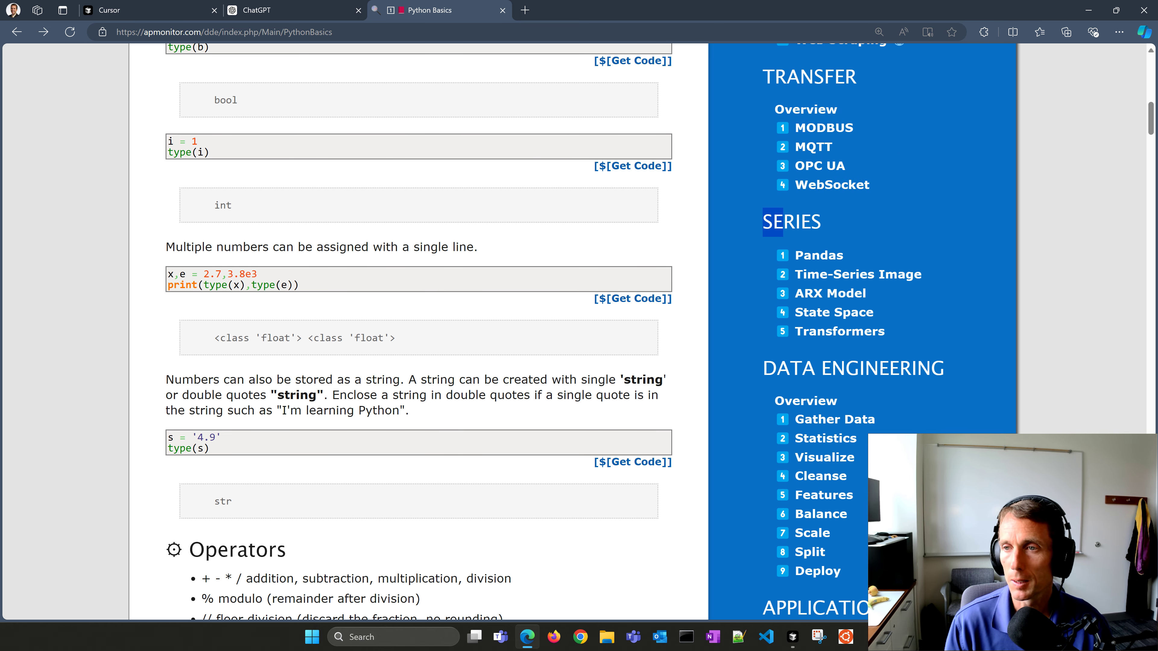
Step: Highlight the SERIES topic list, scroll the Operators section, then return to Cursor
{"action": "left_click_drag", "start_coordinate": [774, 220], "coordinate": [882, 332]}
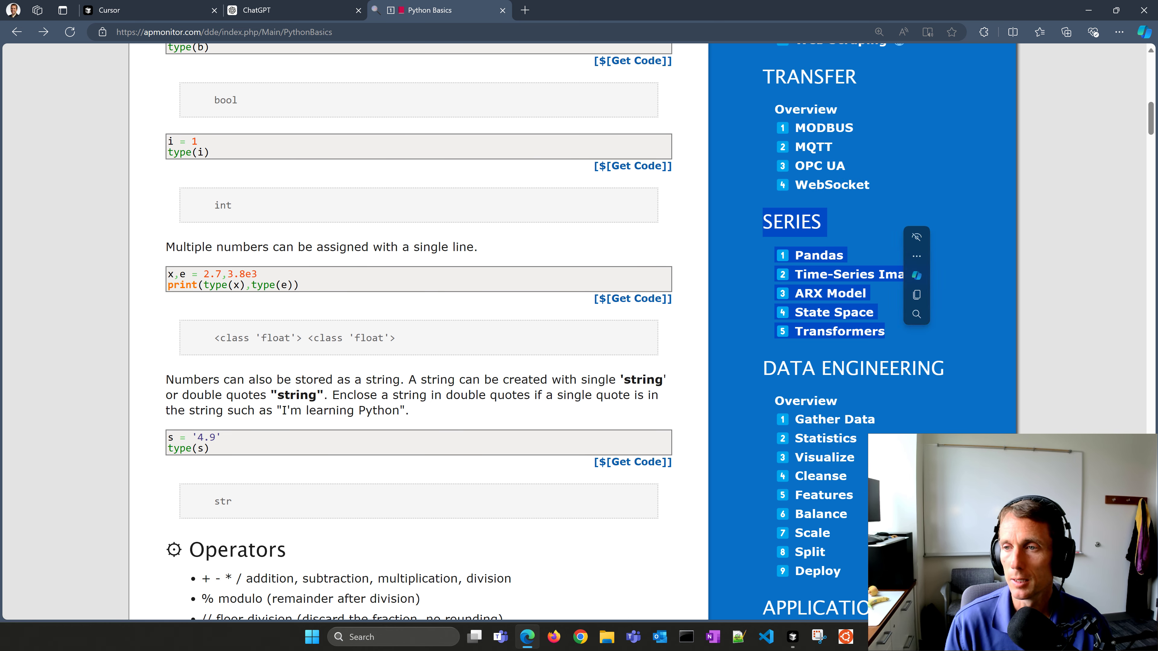
{"action": "scroll", "scroll_direction": "down", "scroll_amount": 3}
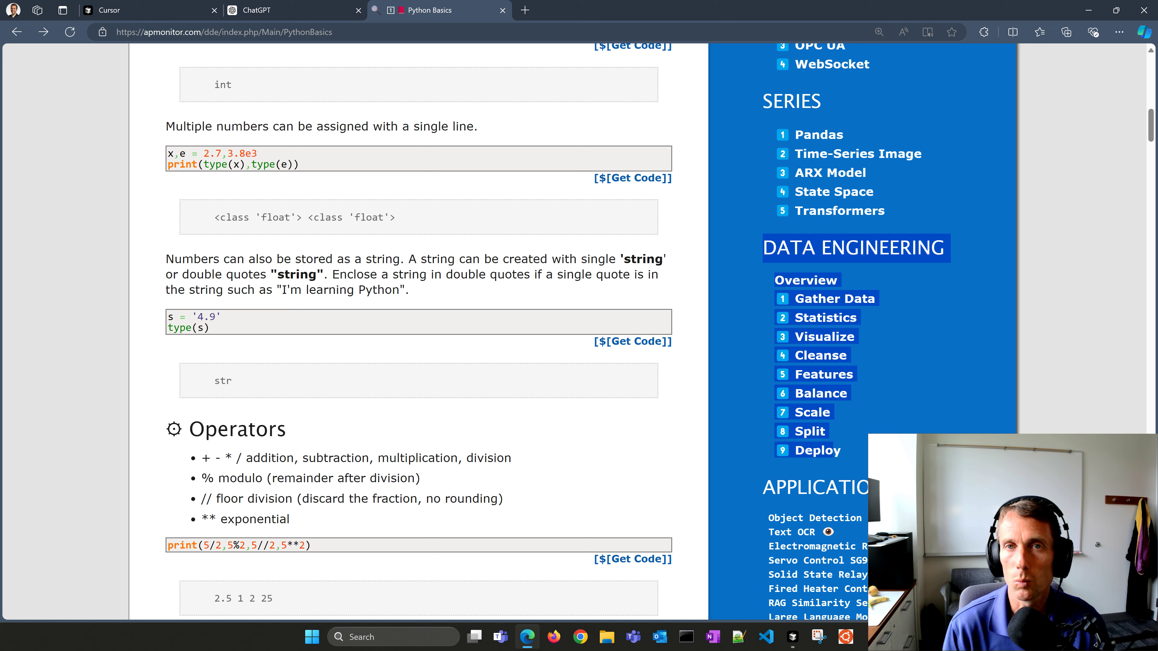
{"action": "left_click", "coordinate": [294, 11]}
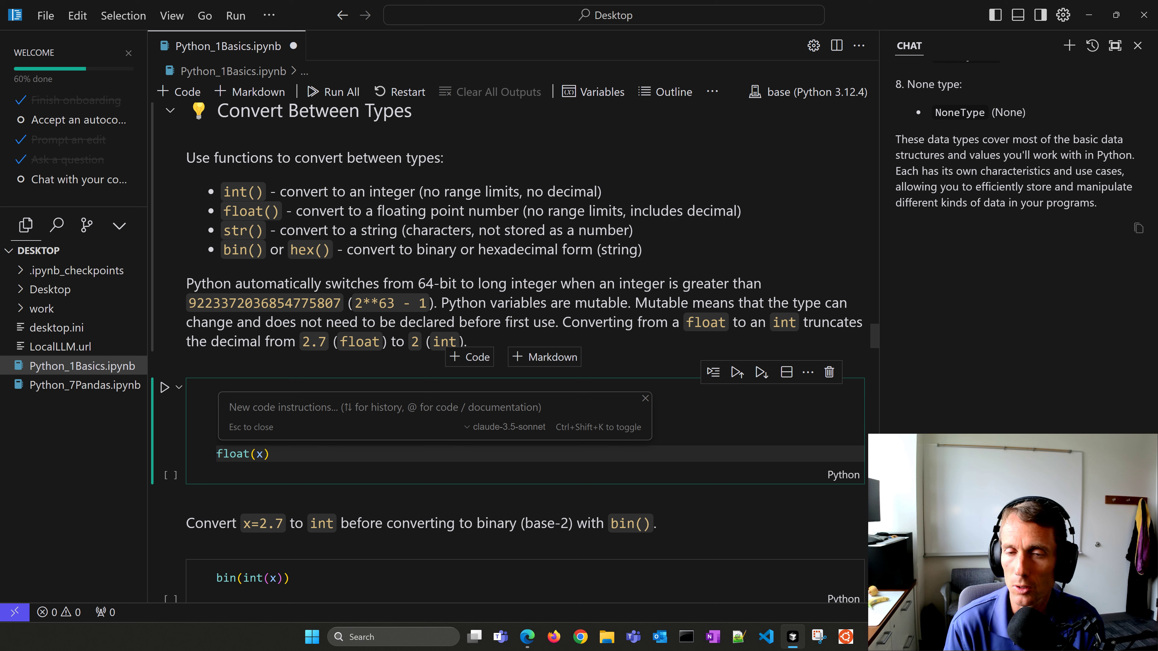
{"action": "left_click", "coordinate": [217, 453]}
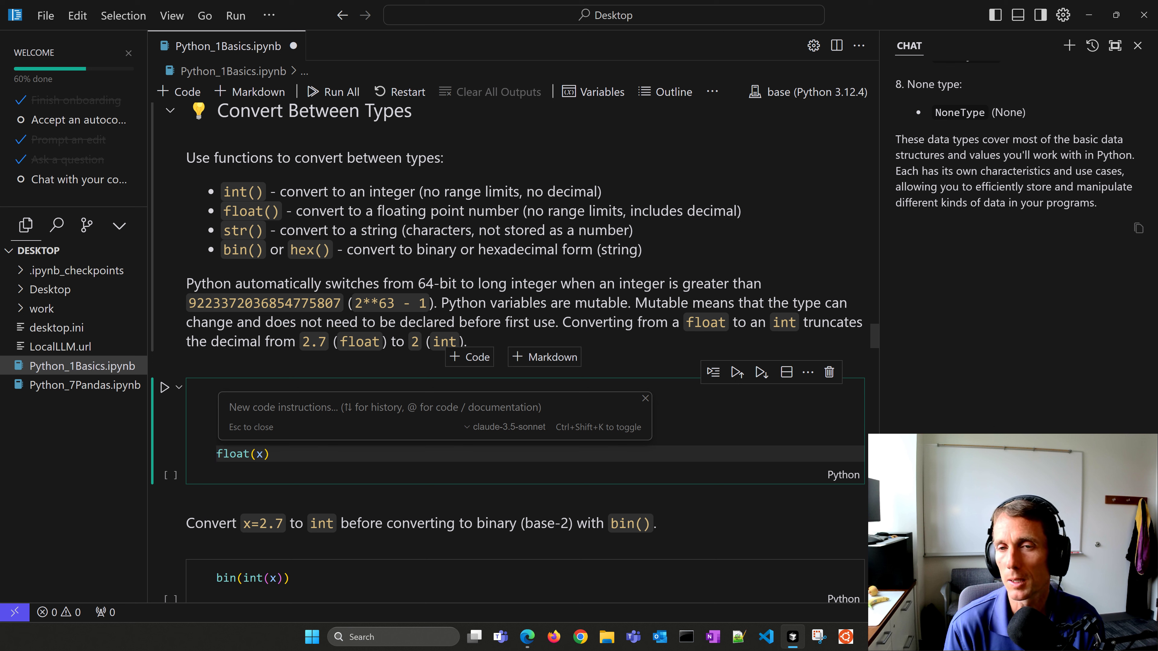
{"action": "left_click", "coordinate": [217, 453]}
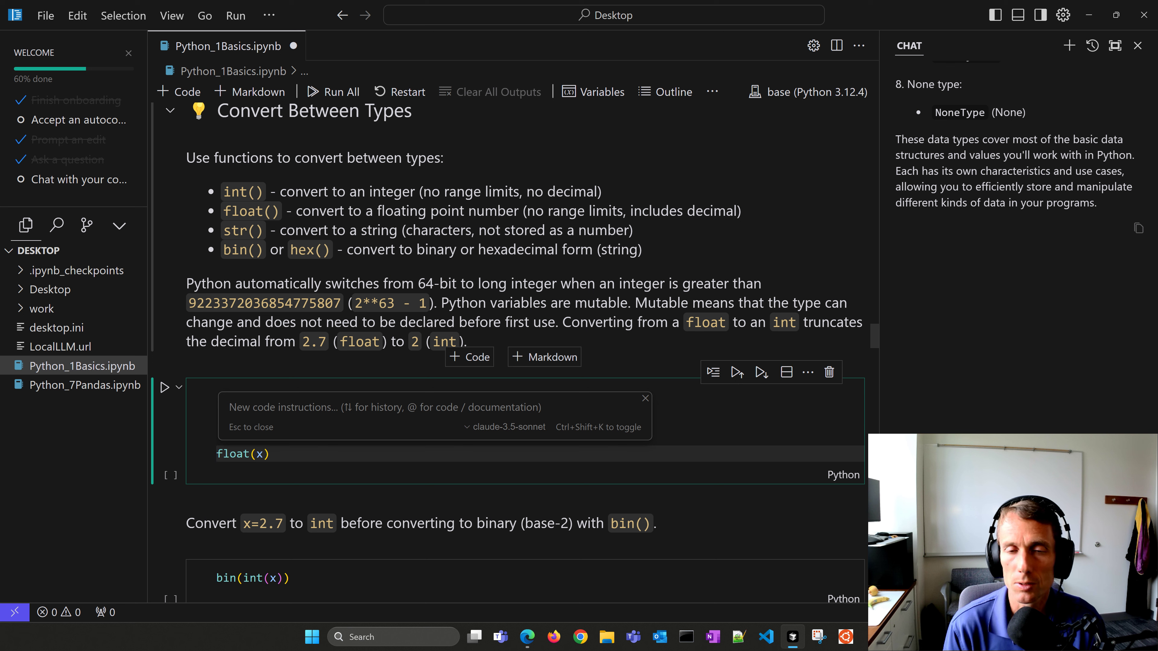
{"action": "left_click", "coordinate": [218, 453]}
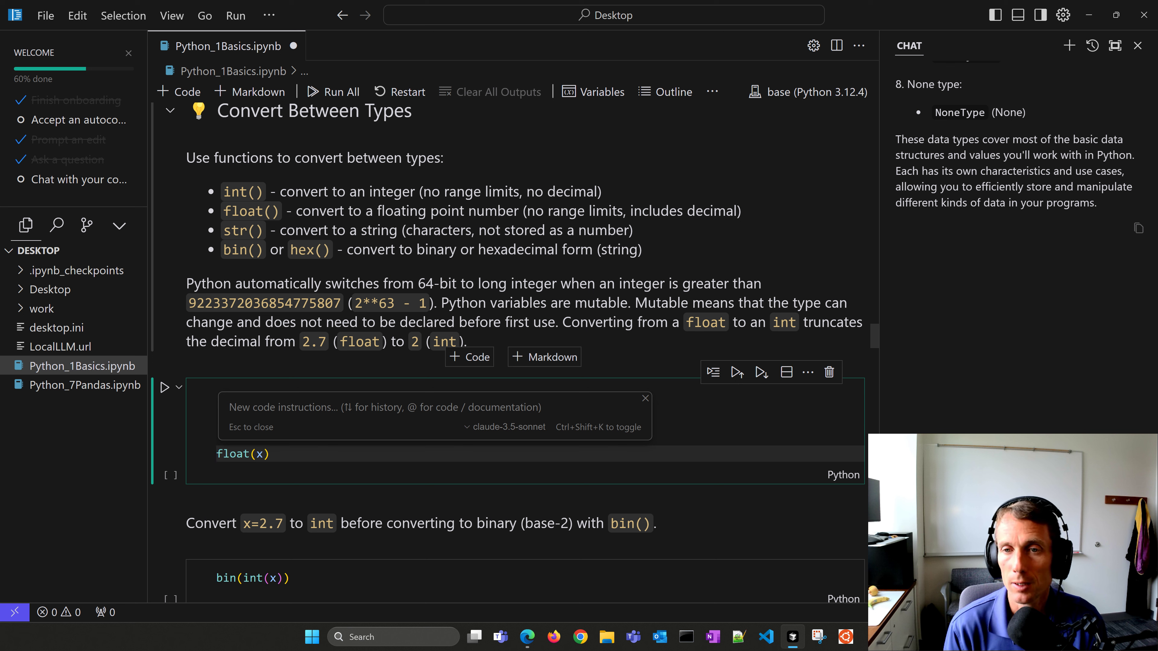
{"action": "left_click", "coordinate": [218, 453]}
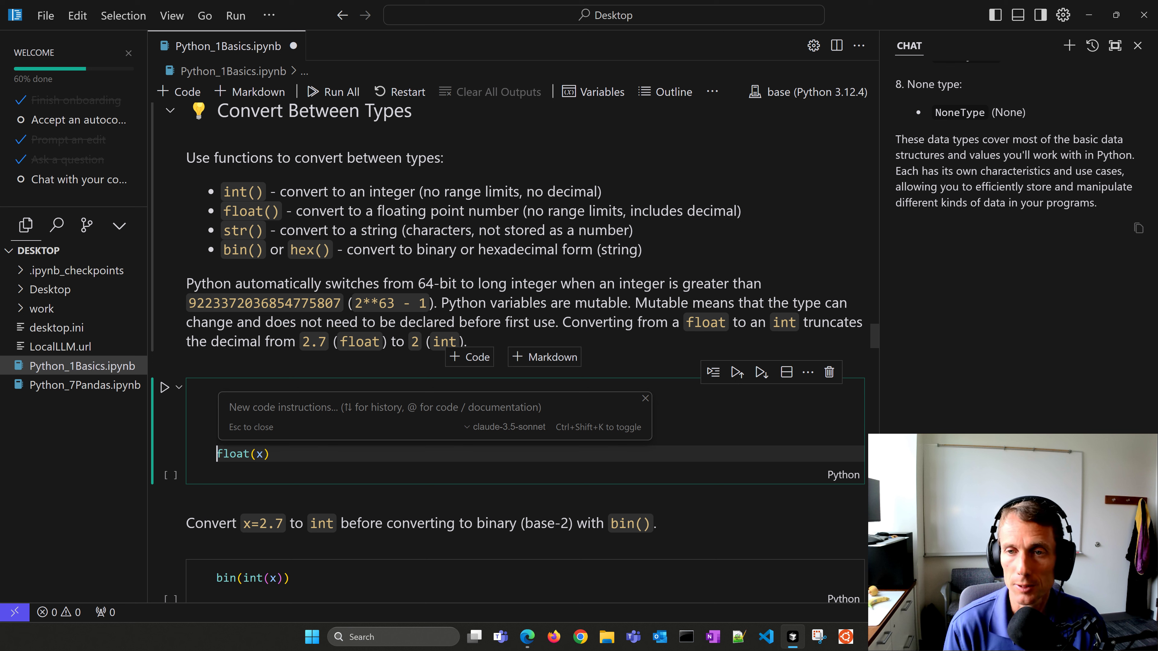